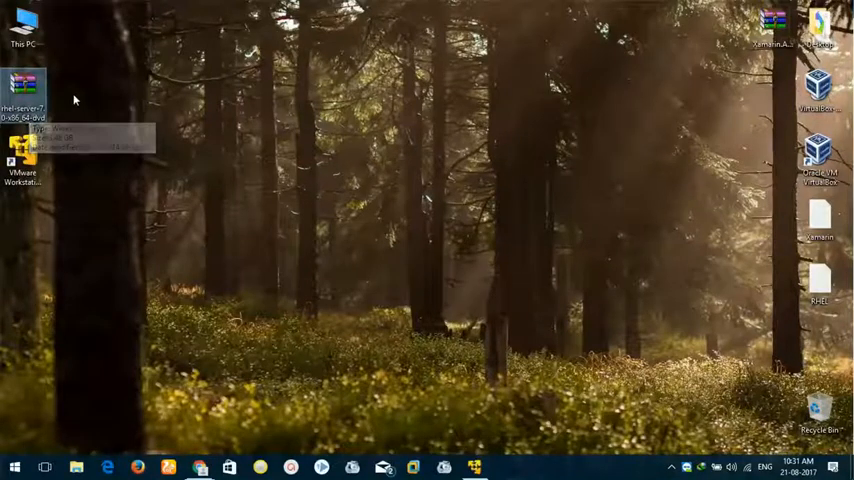
mouse_move(64, 96)
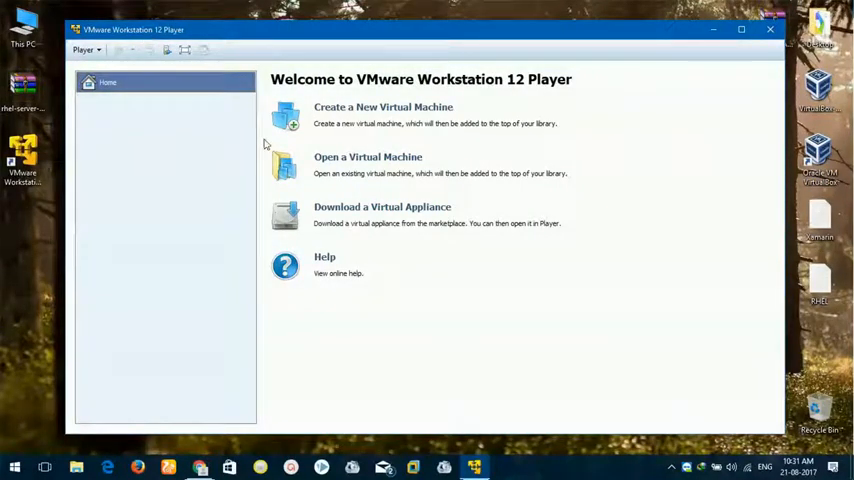
Start a new VM set to install the OS later, guest Linux / Red Hat Enterprise Linux 7 64-bit.
left_click(384, 108)
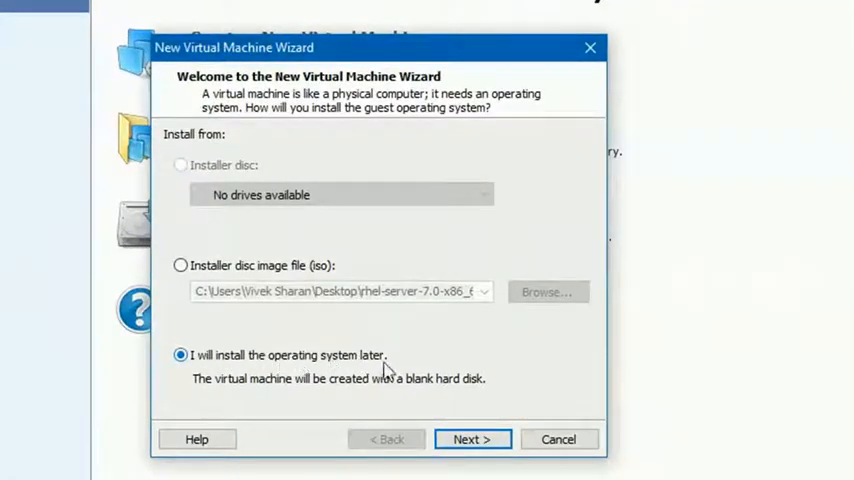
left_click(470, 440)
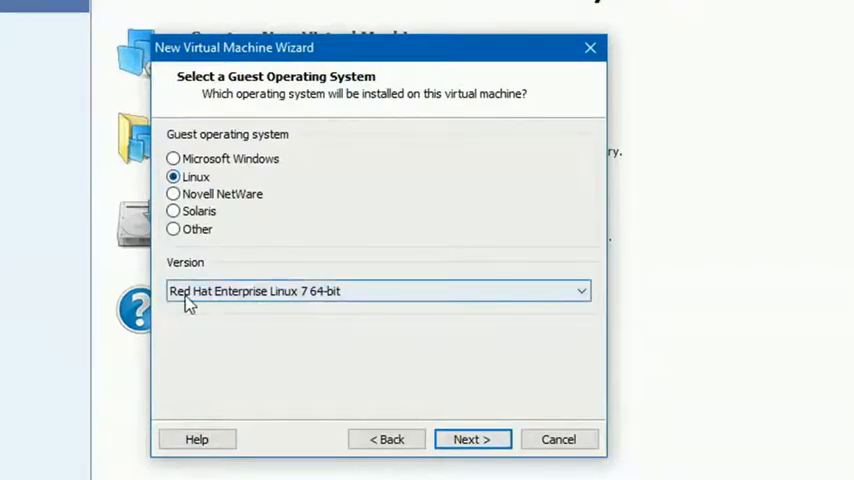
mouse_move(304, 304)
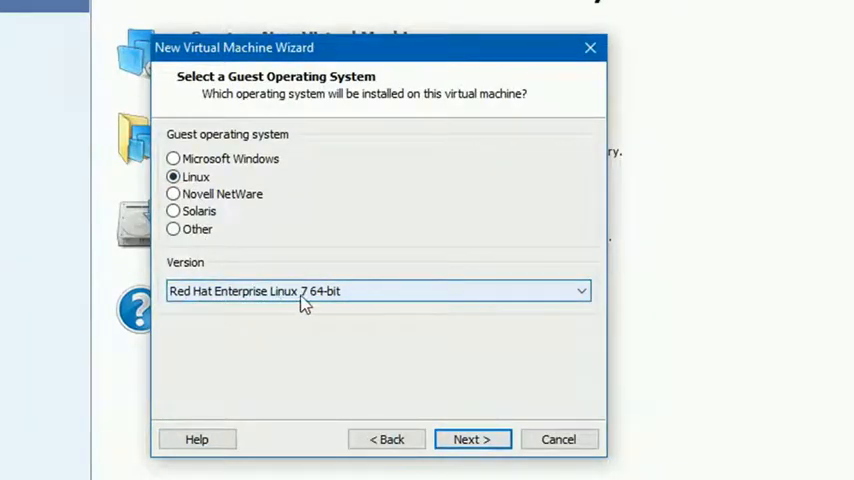
mouse_move(324, 302)
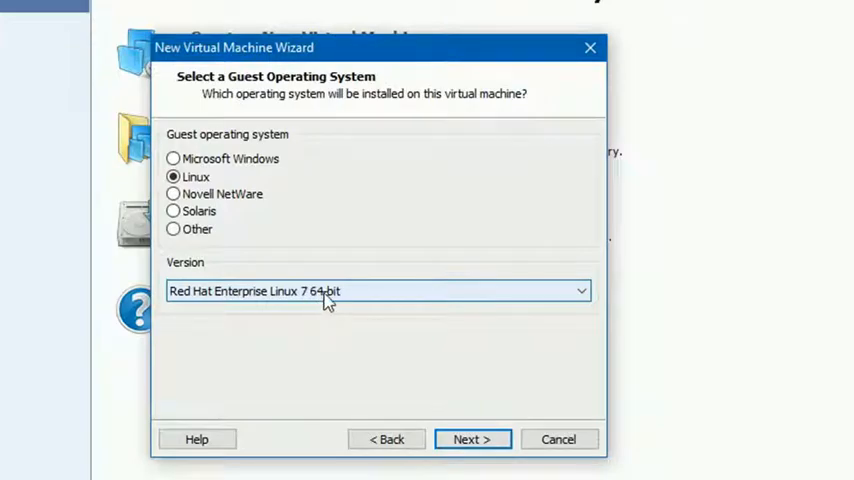
left_click(580, 292)
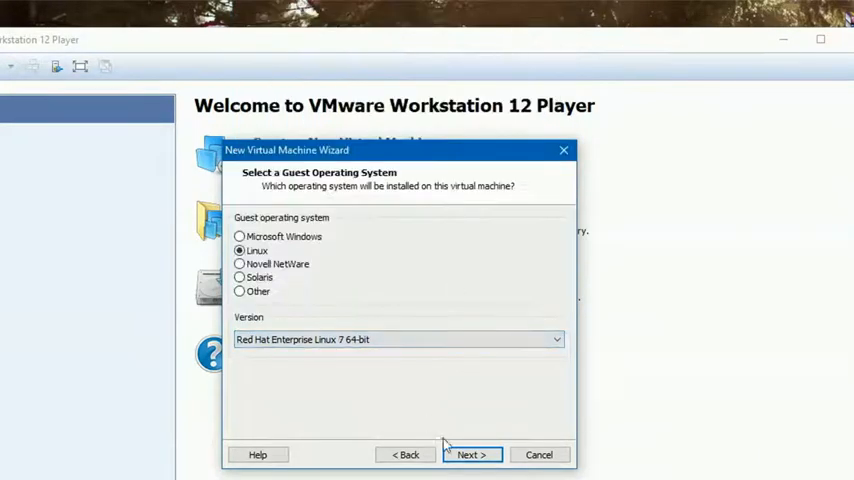
Keep the default name and location and a 20 GB disk split into multiple files, reaching the summary.
left_click(470, 454)
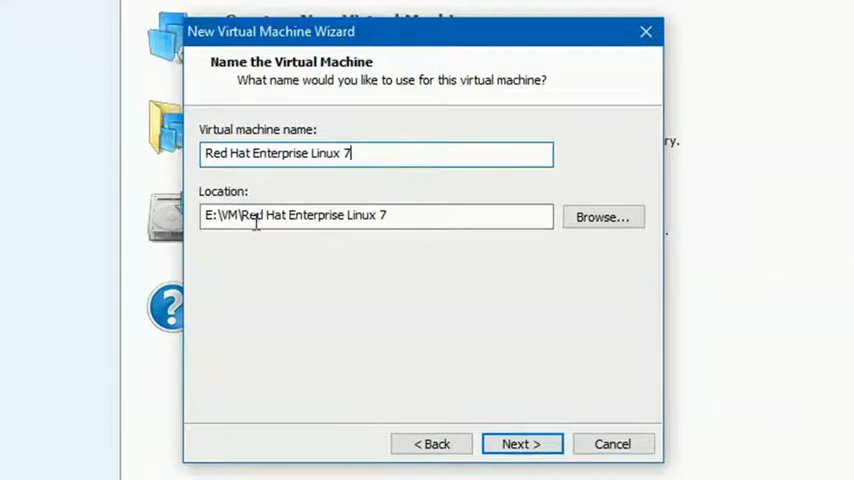
triple_click(376, 216)
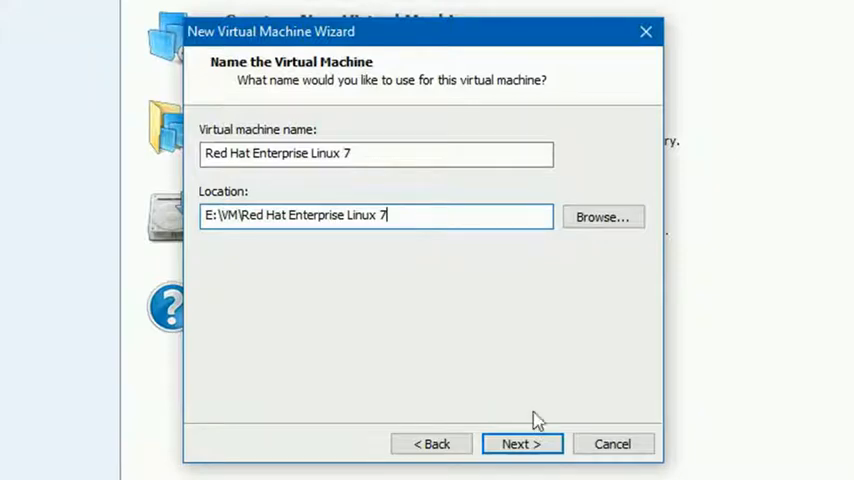
left_click(520, 444)
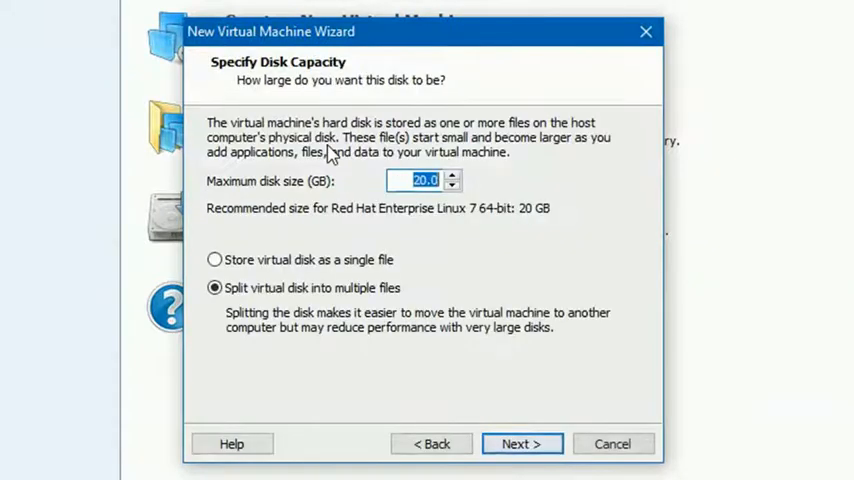
left_click(410, 180)
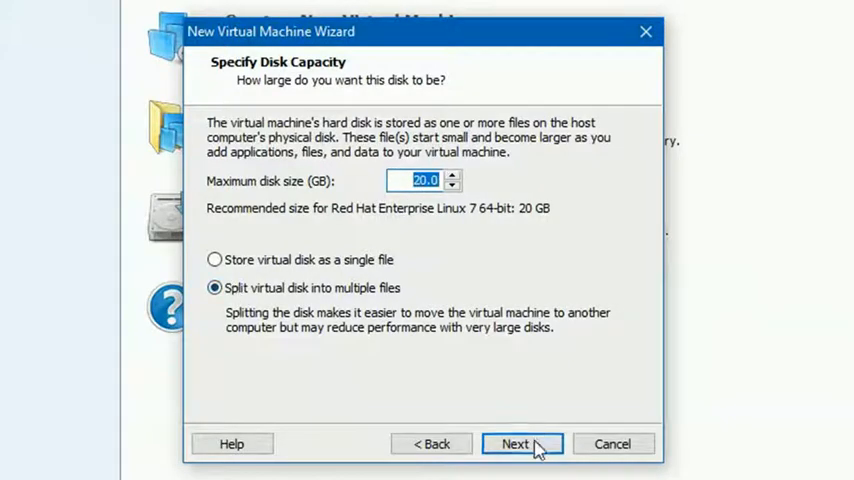
left_click(520, 444)
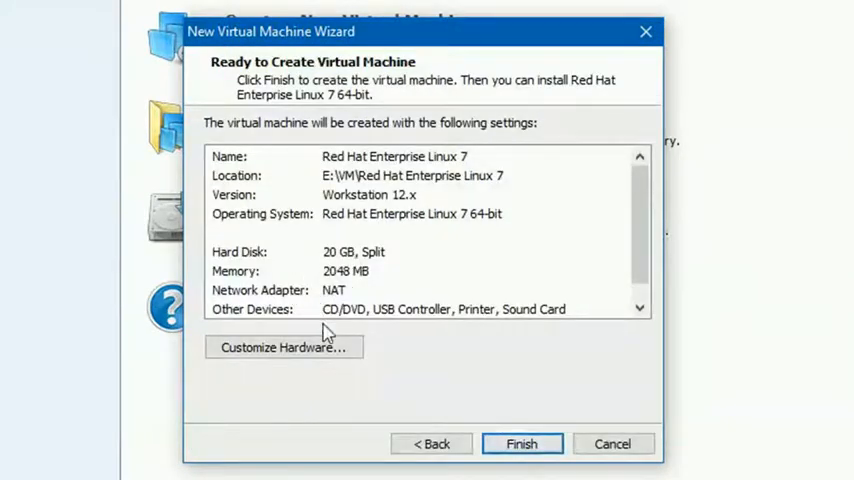
mouse_move(370, 318)
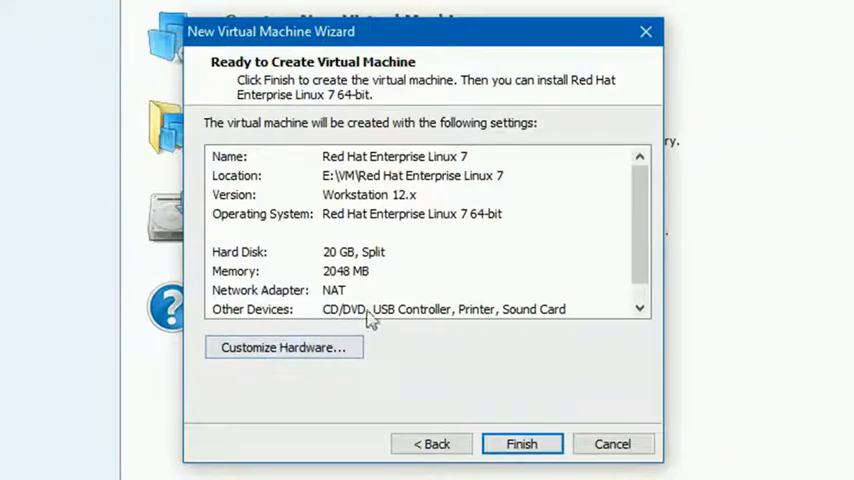
Finish creating the VM and point its CD/DVD drive at the RHEL server 7.0 ISO on the Desktop.
left_click(520, 444)
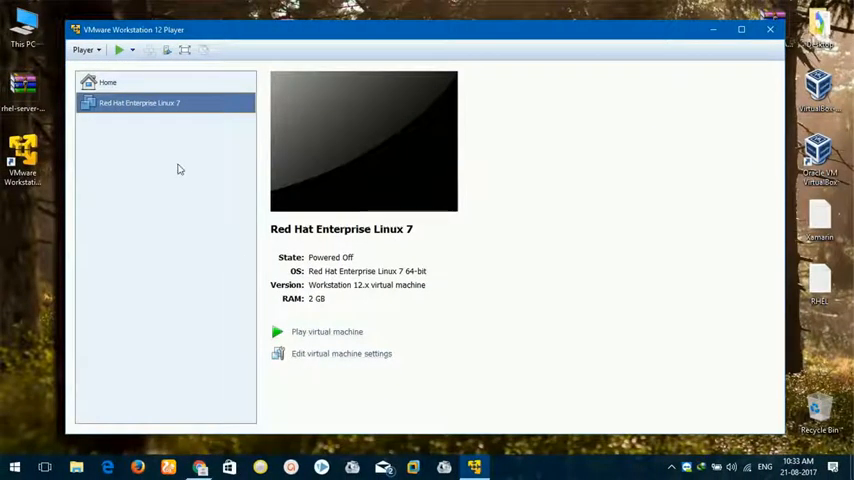
mouse_move(168, 146)
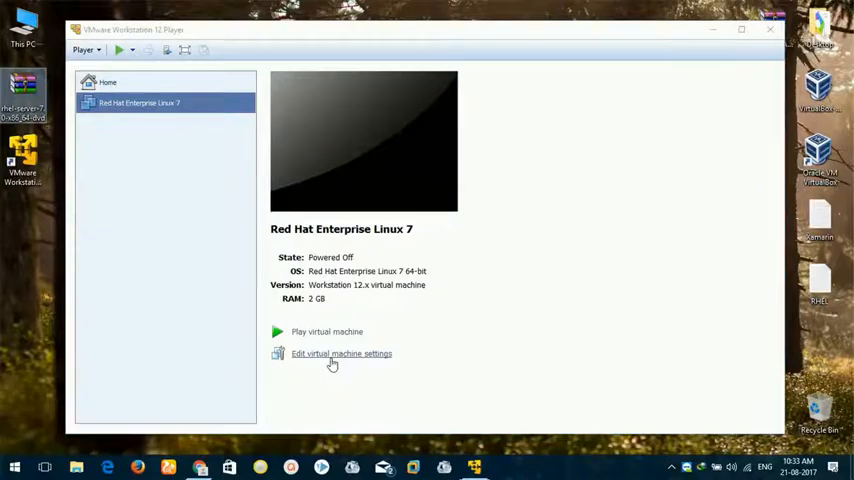
left_click(340, 352)
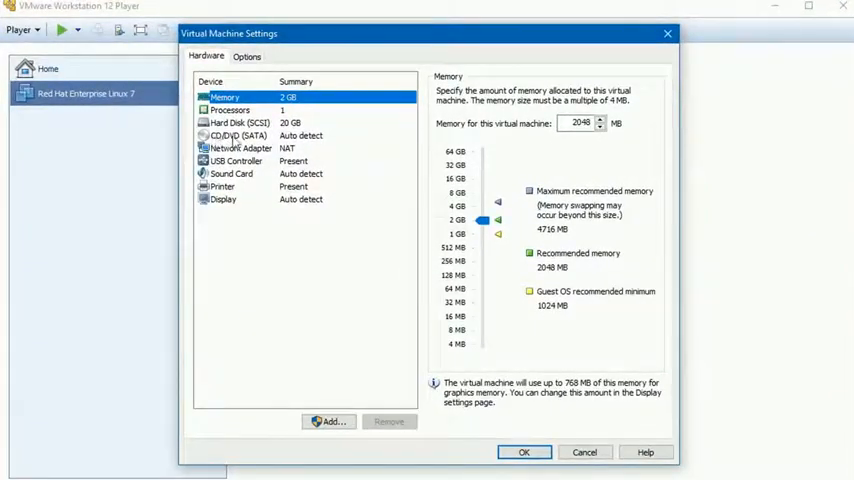
left_click(240, 136)
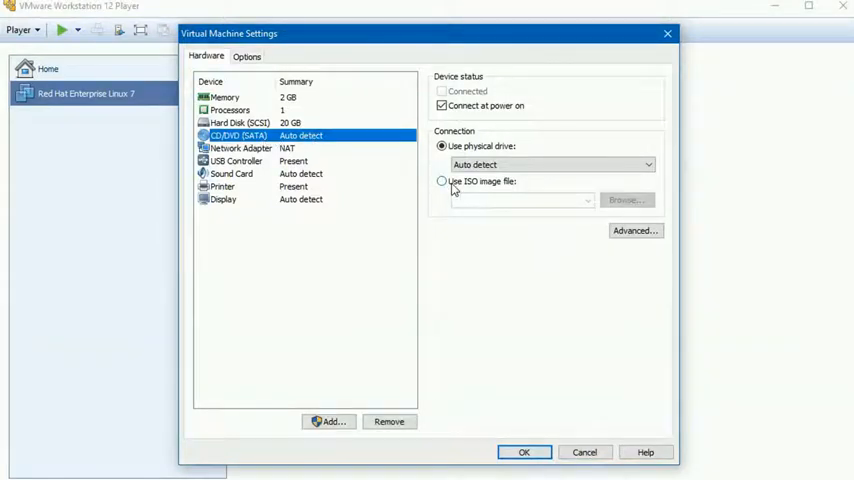
left_click(440, 180)
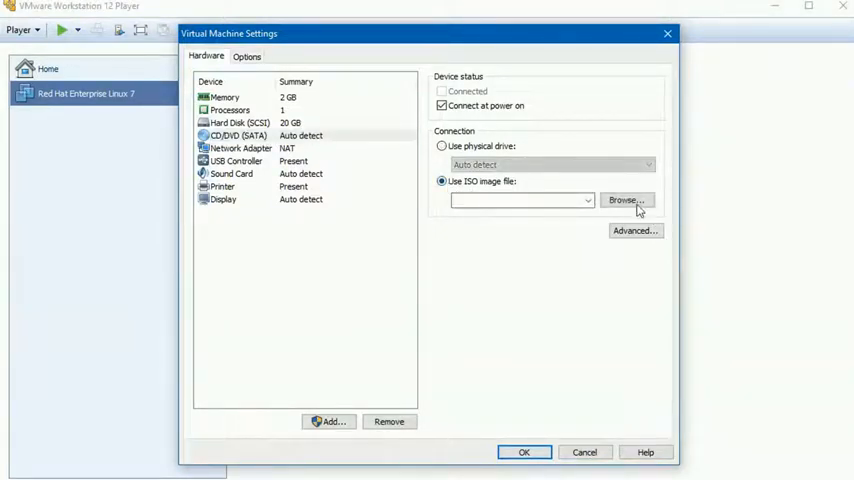
left_click(626, 200)
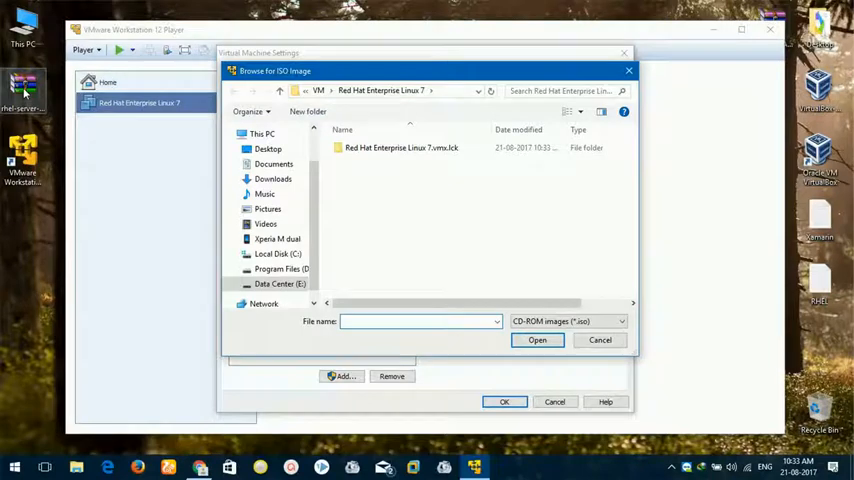
left_click(268, 148)
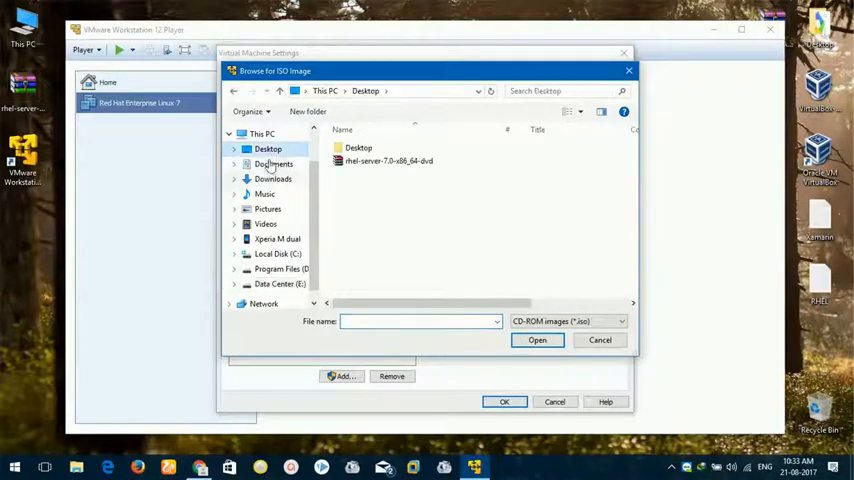
left_click(536, 340)
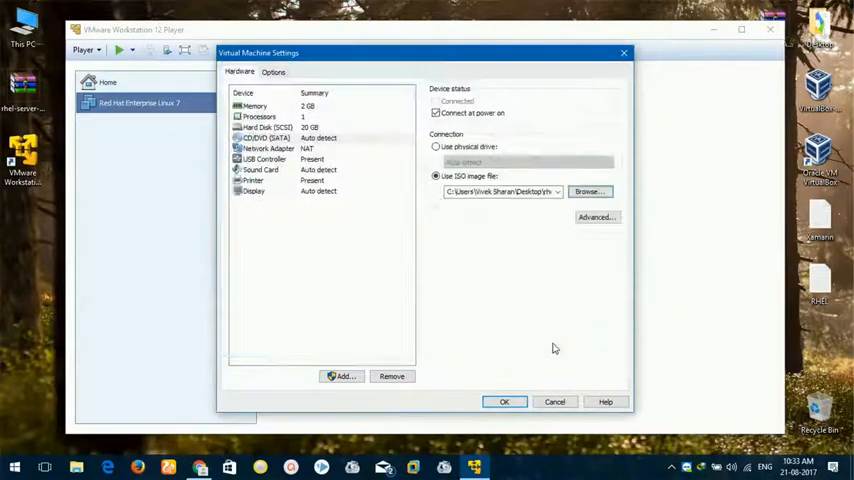
Save the hardware settings and power on the VM into the RHEL 7.0 installer boot menu.
left_click(504, 400)
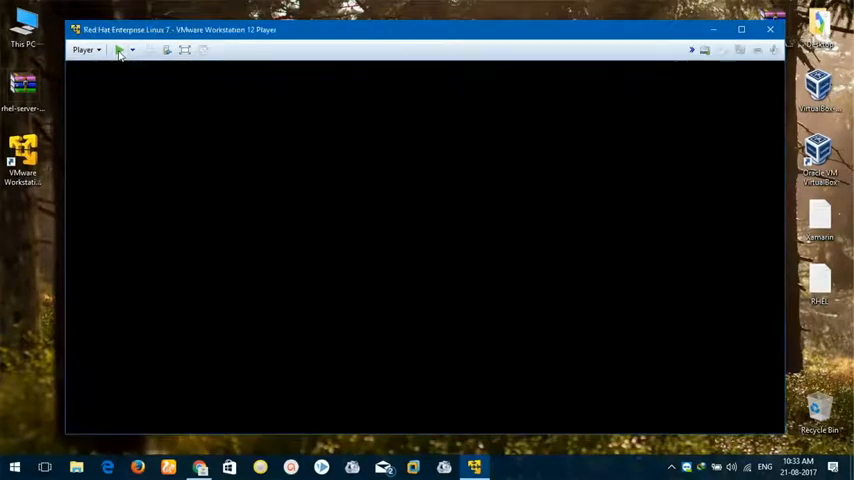
left_click(118, 50)
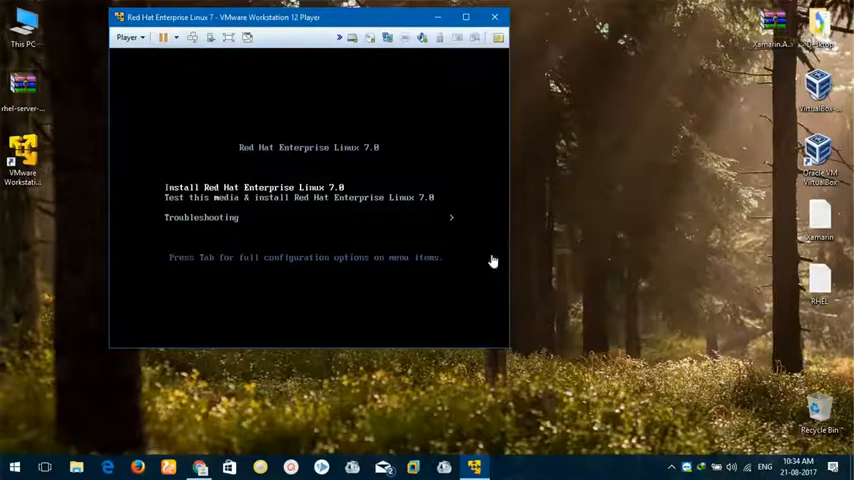
mouse_move(428, 428)
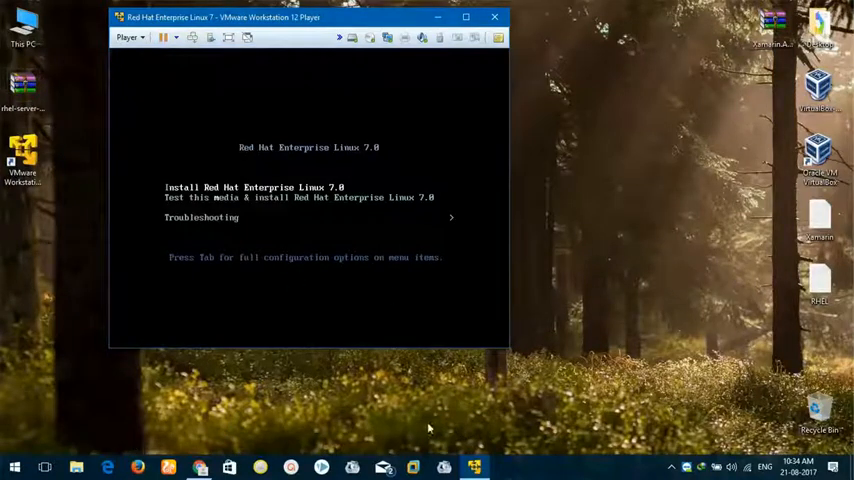
mouse_move(636, 220)
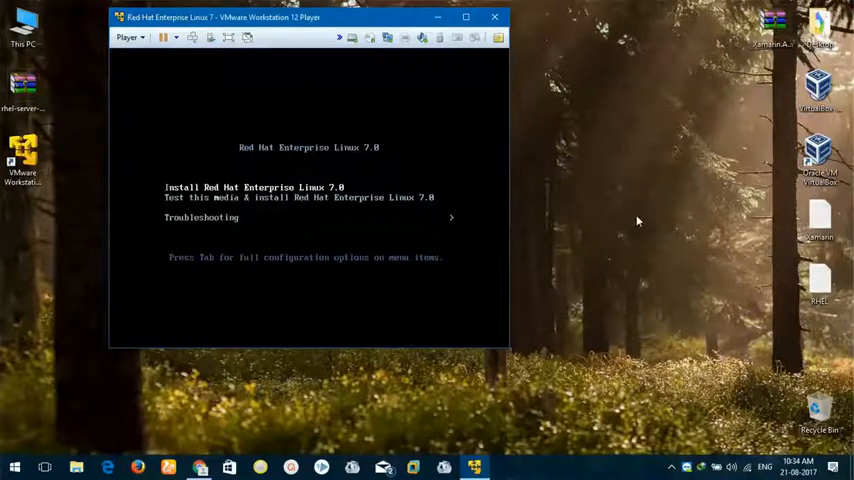
mouse_move(632, 218)
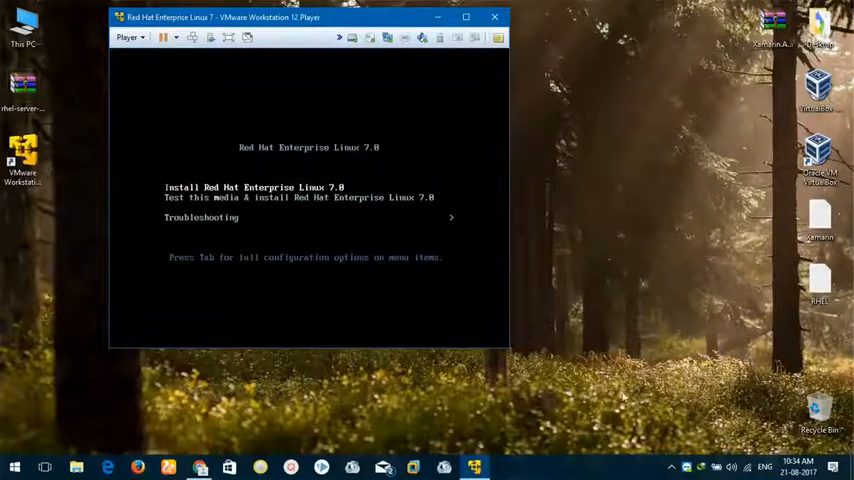
left_click(14, 466)
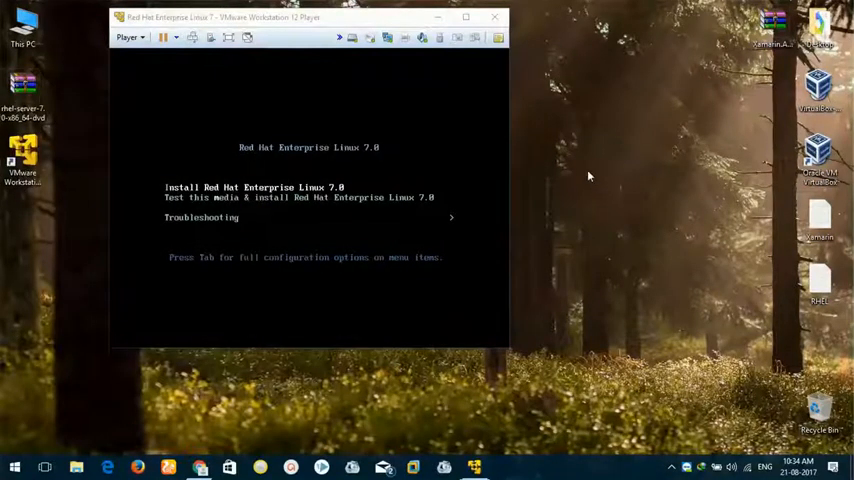
mouse_move(392, 108)
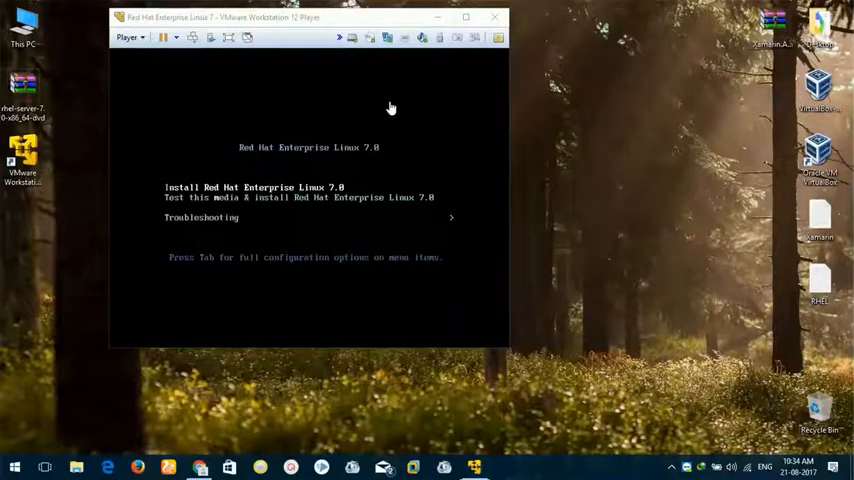
mouse_move(348, 108)
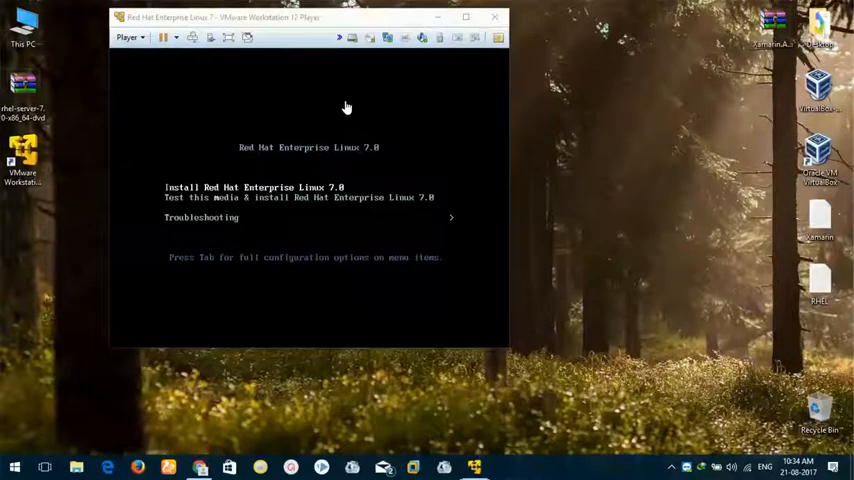
mouse_move(232, 116)
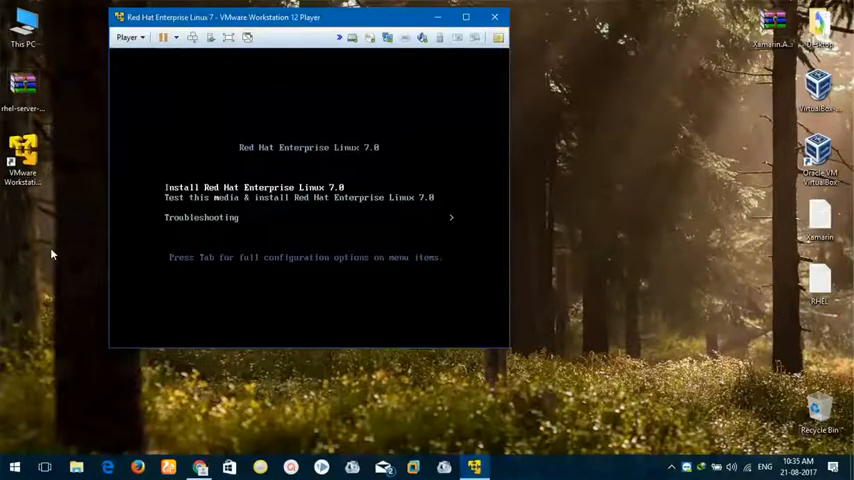
mouse_move(76, 208)
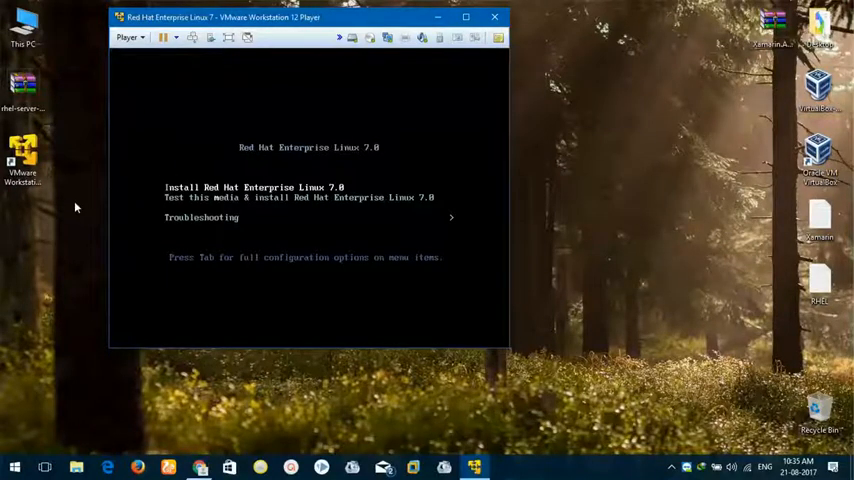
mouse_move(98, 192)
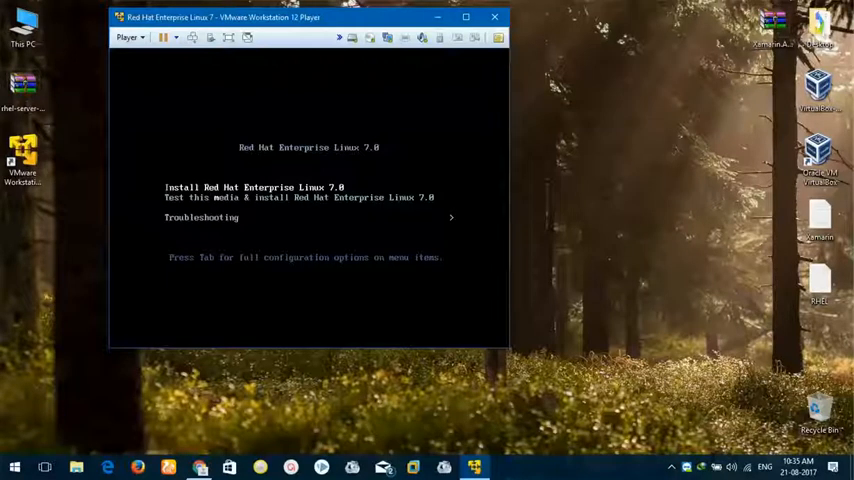
Launch 'Install Red Hat Enterprise Linux 7.0' and continue with English (United States).
key("enter")
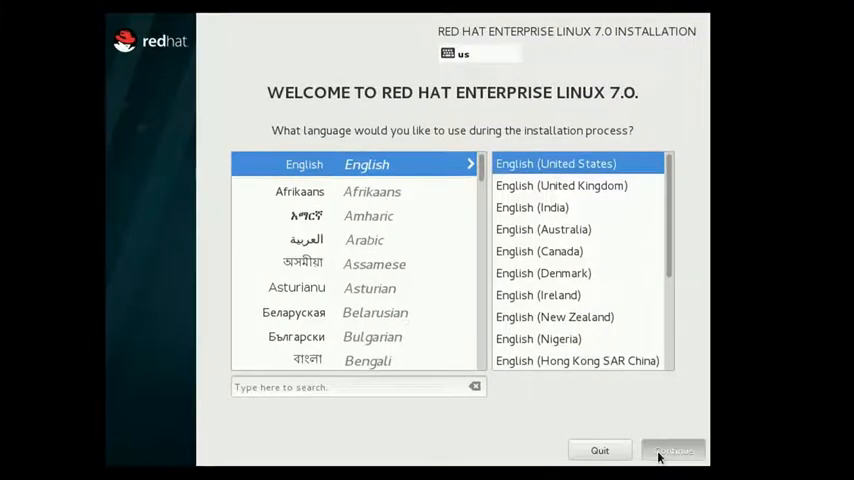
left_click(672, 450)
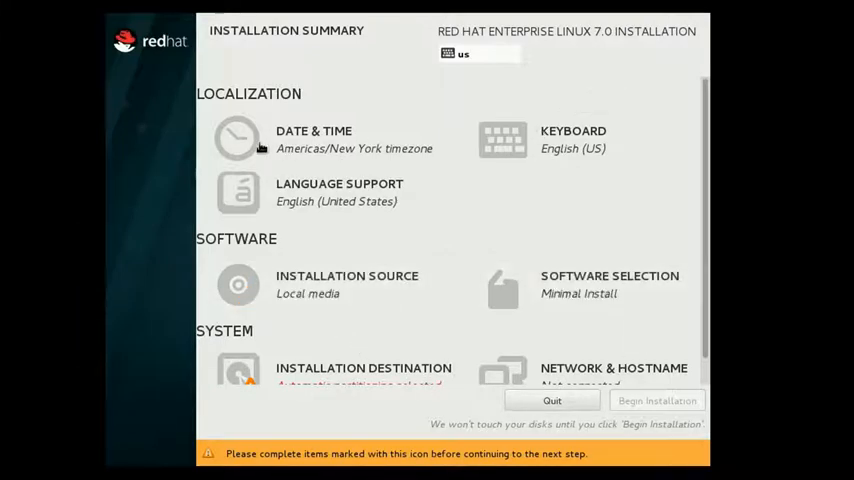
Set Date & Time to the Asia/Kolkata timezone by picking India on the map.
left_click(238, 138)
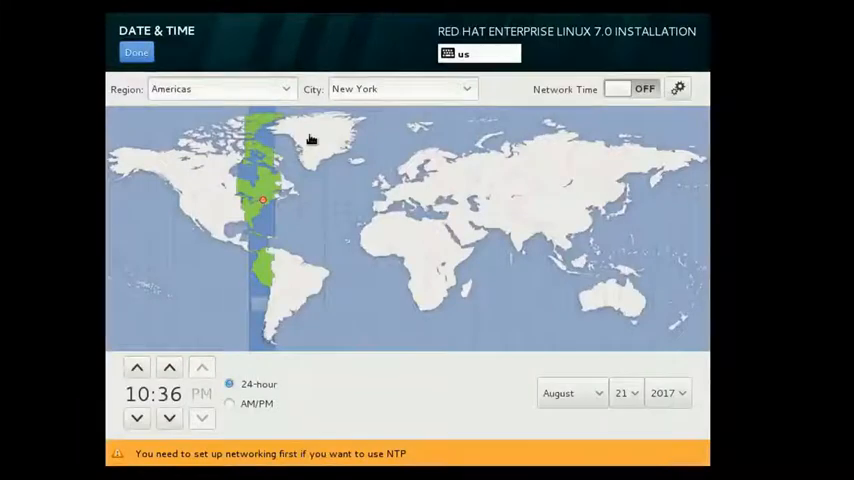
mouse_move(528, 240)
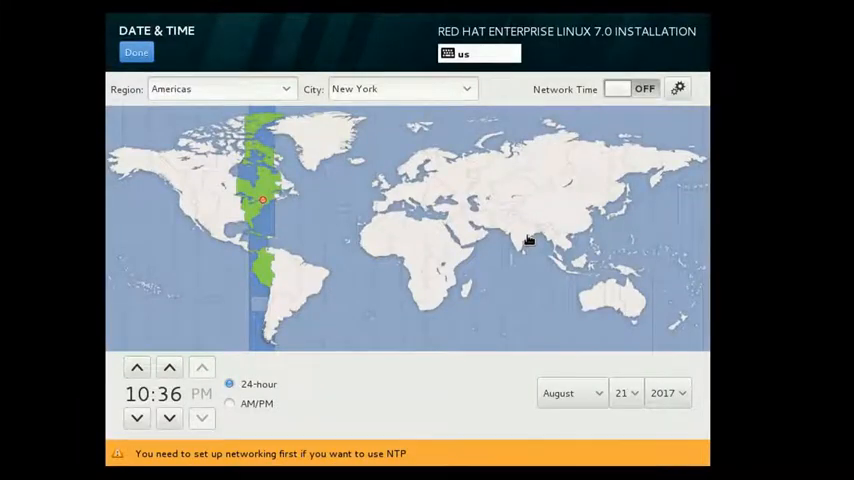
left_click(520, 244)
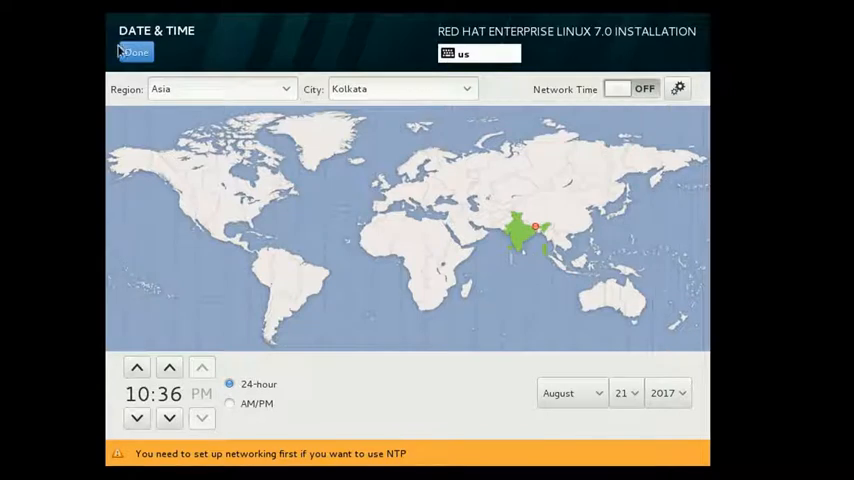
left_click(134, 52)
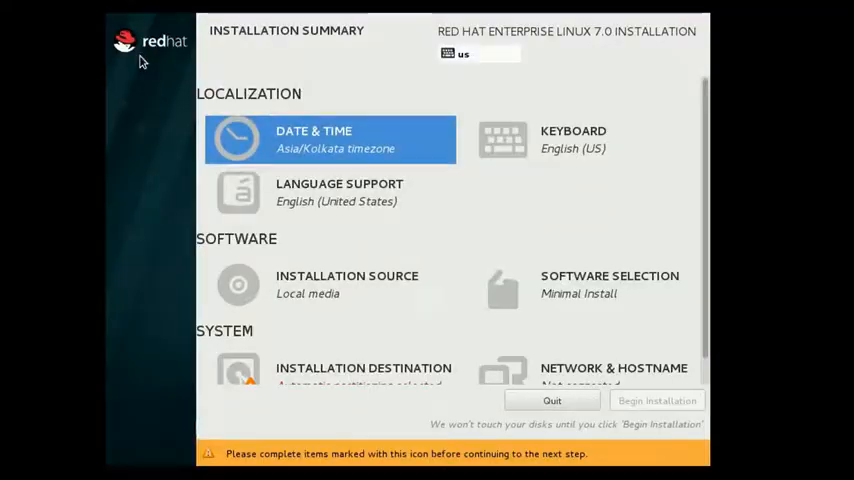
mouse_move(566, 292)
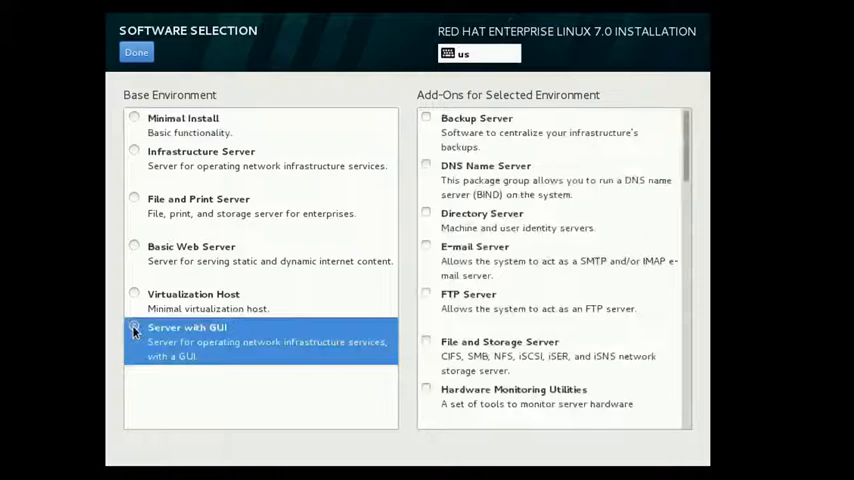
Browse the base environments and confirm Server with GUI as the software selection.
left_click(134, 328)
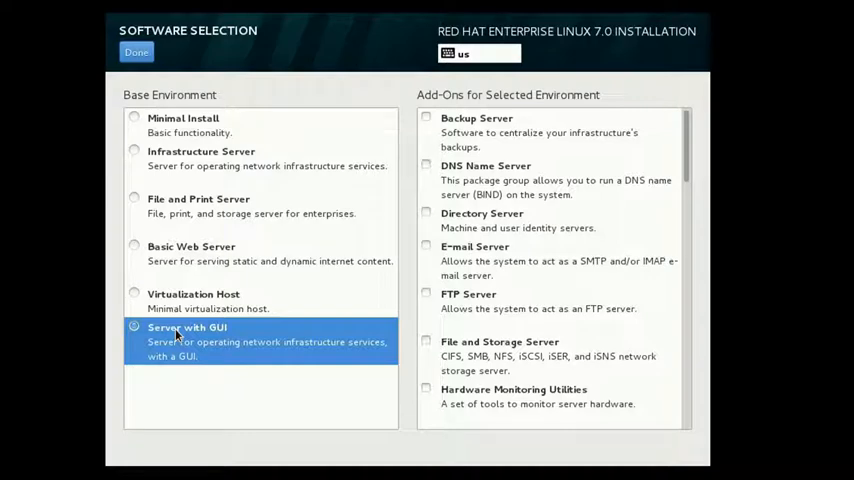
mouse_move(320, 292)
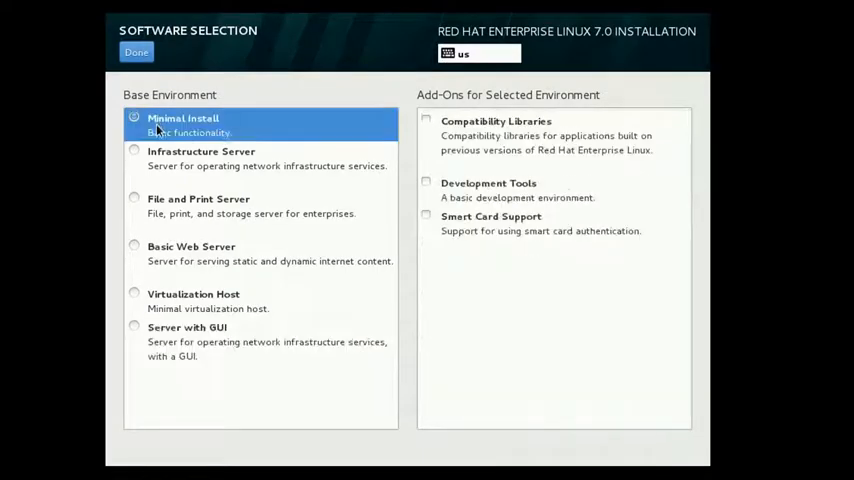
left_click(200, 152)
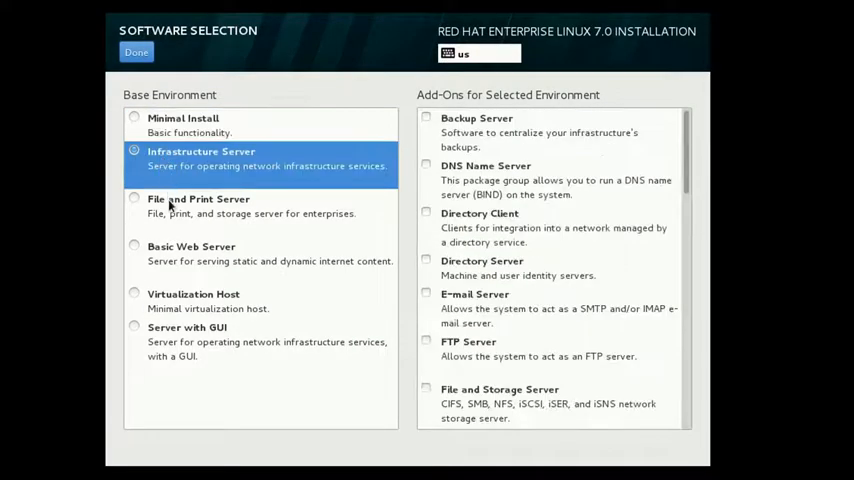
left_click(198, 206)
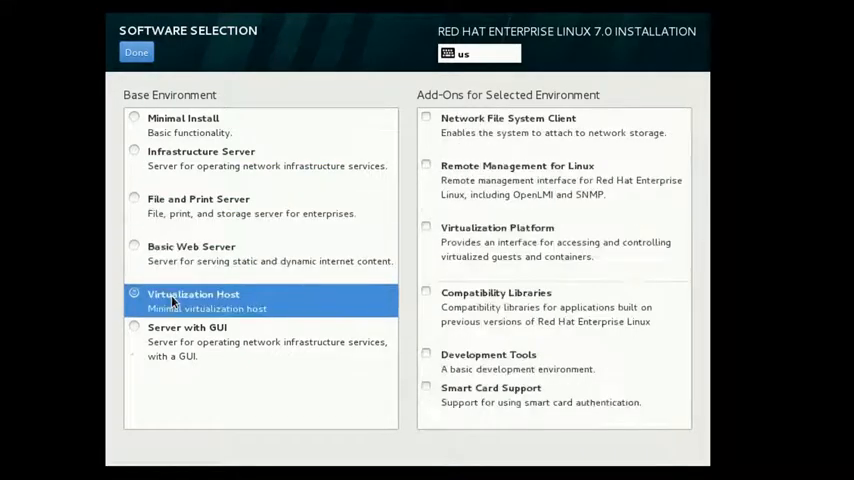
left_click(188, 328)
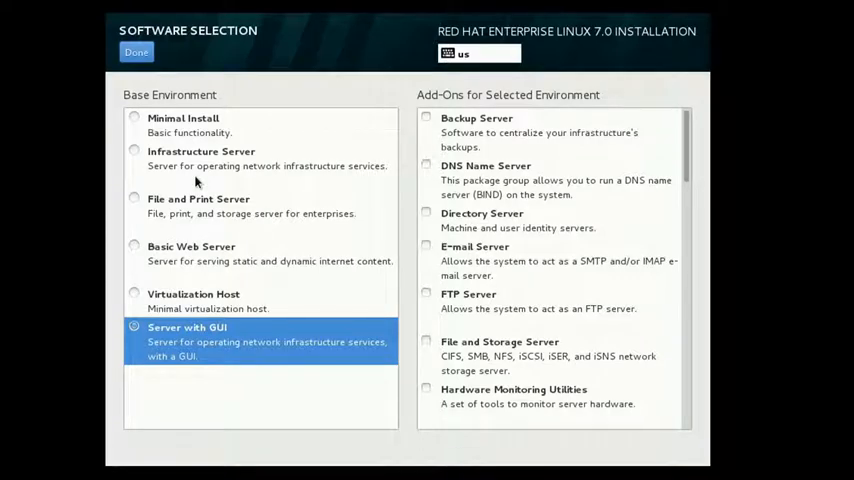
mouse_move(180, 282)
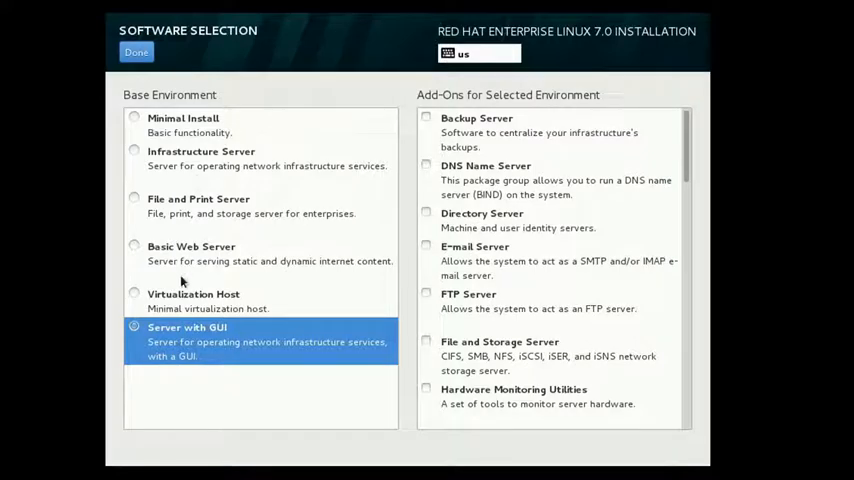
mouse_move(264, 180)
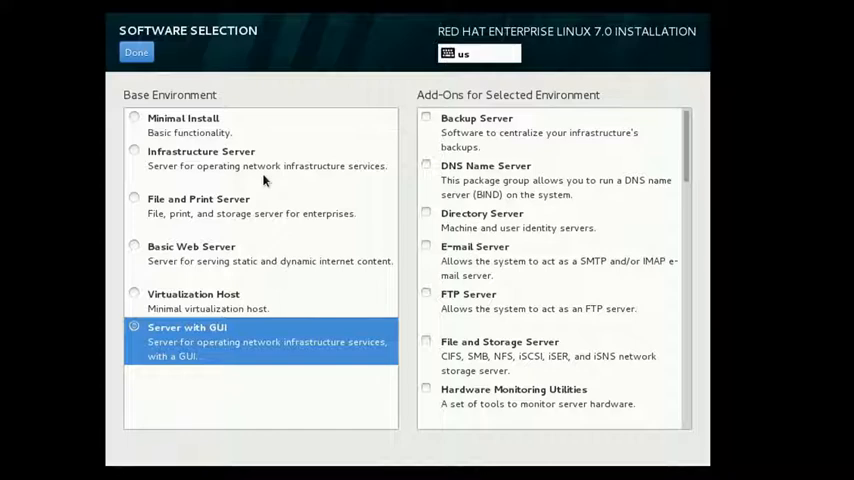
mouse_move(170, 356)
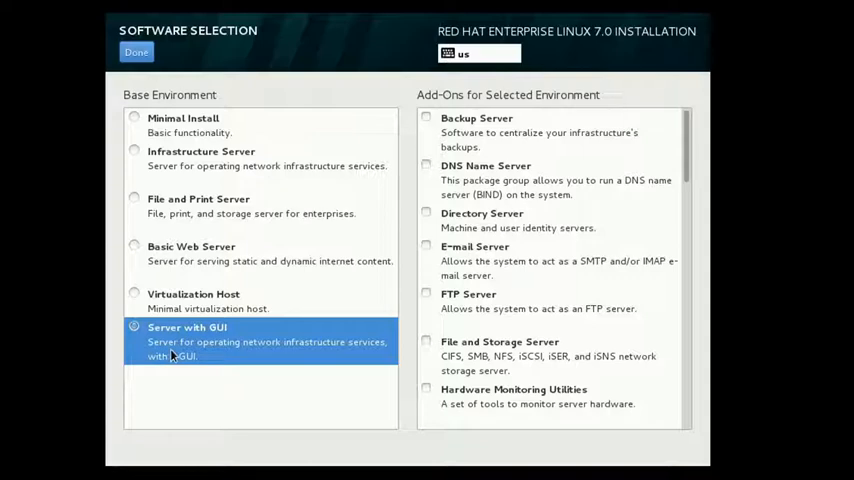
mouse_move(194, 396)
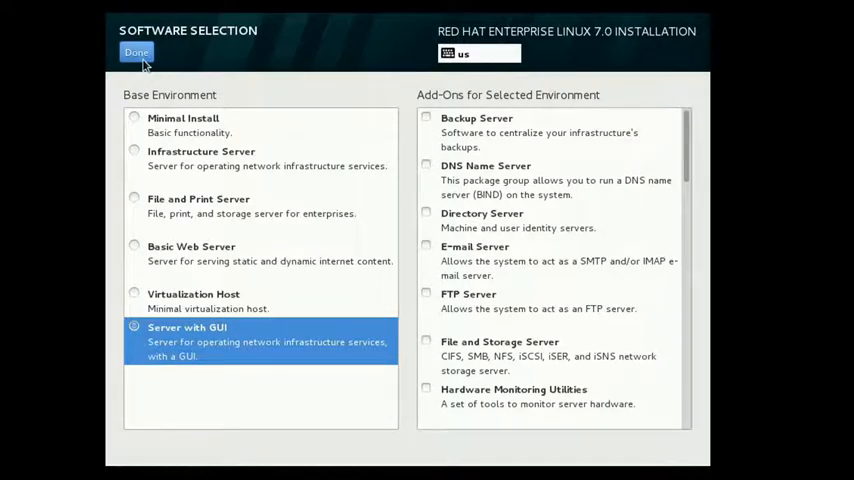
left_click(136, 52)
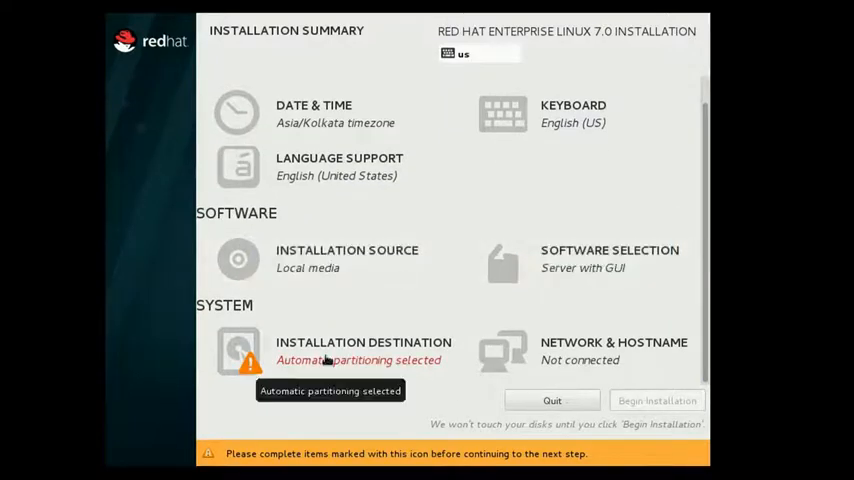
Choose the 20.48 GB virtual disk as destination with manual partitioning.
left_click(364, 350)
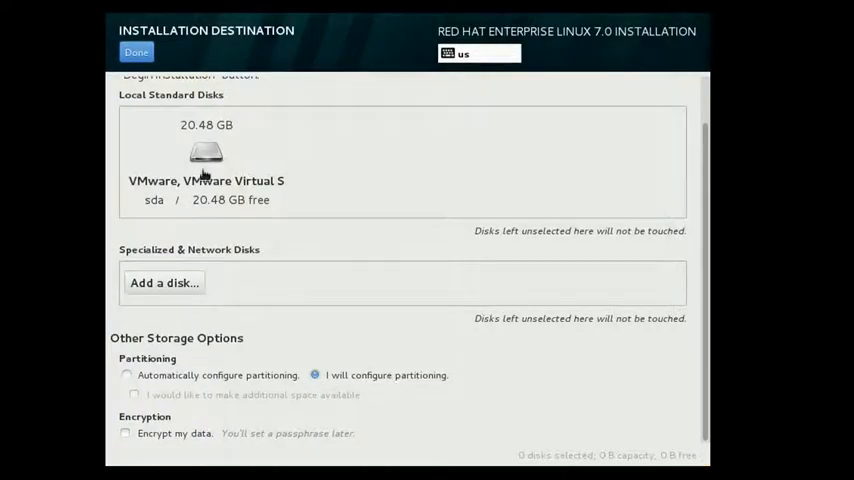
left_click(206, 160)
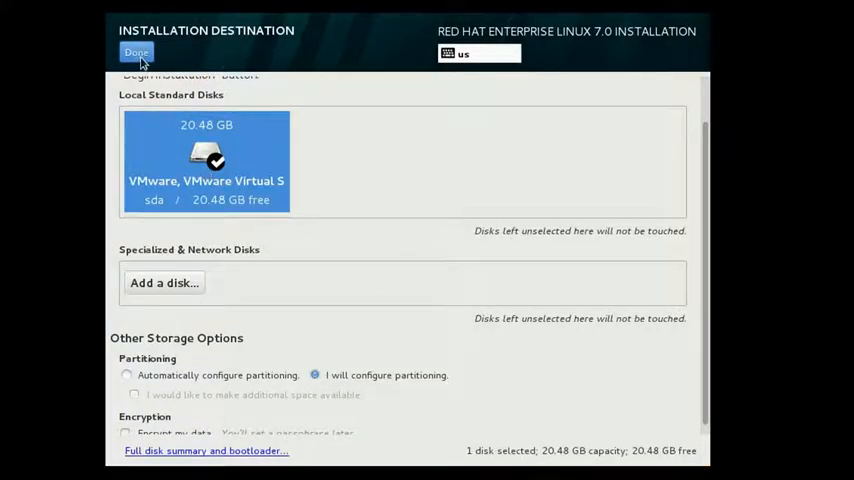
left_click(136, 52)
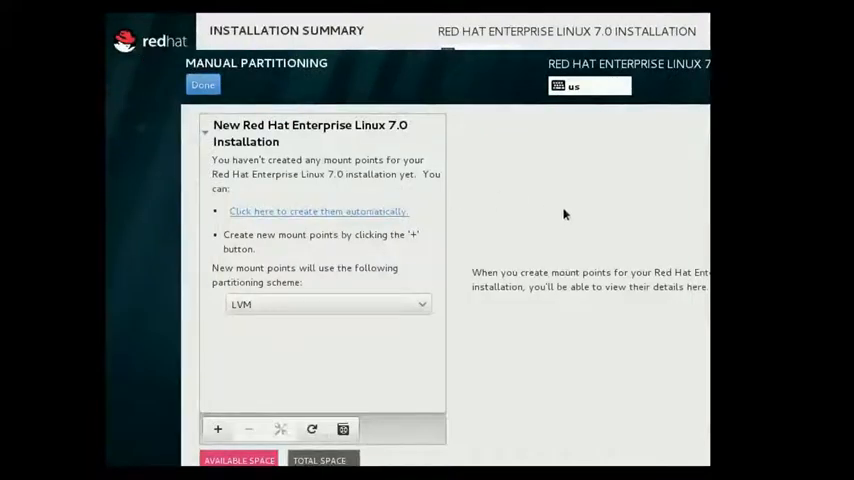
mouse_move(462, 344)
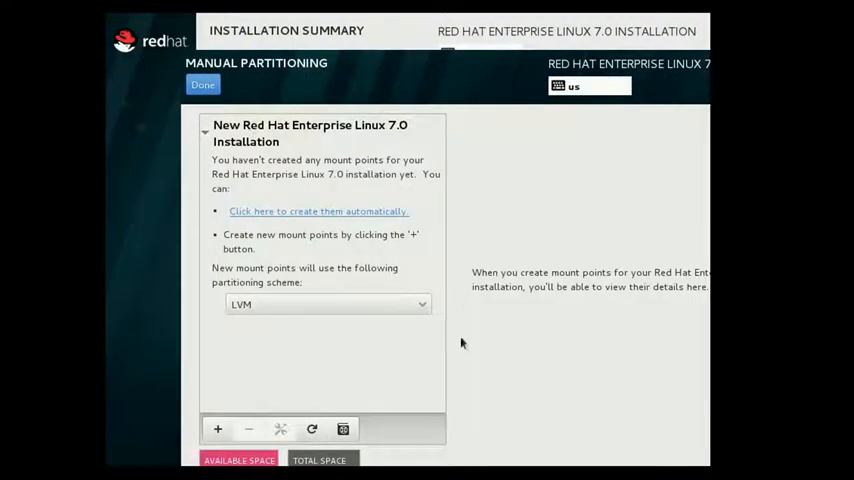
mouse_move(434, 306)
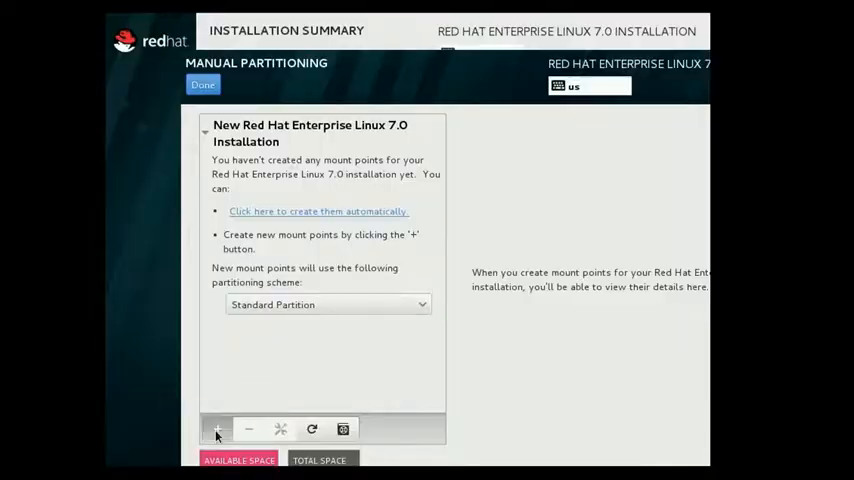
Add the / mount point at 10 GB and /boot at 1 GB.
left_click(216, 428)
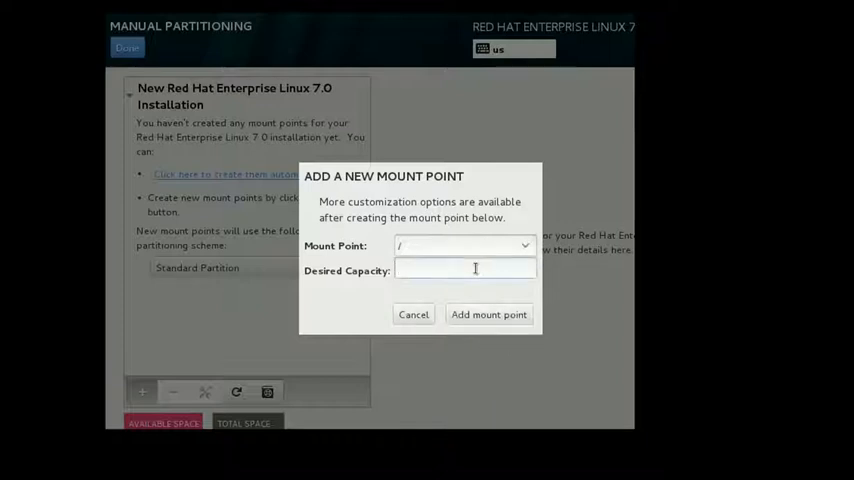
type("10000")
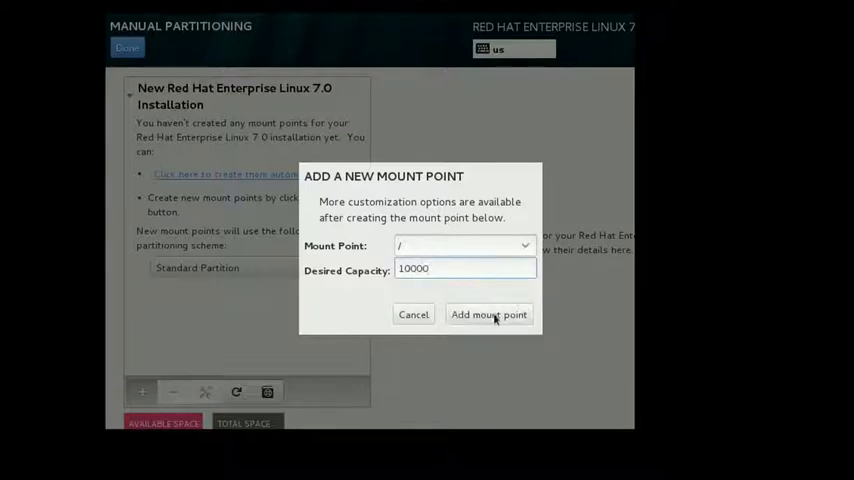
left_click(488, 314)
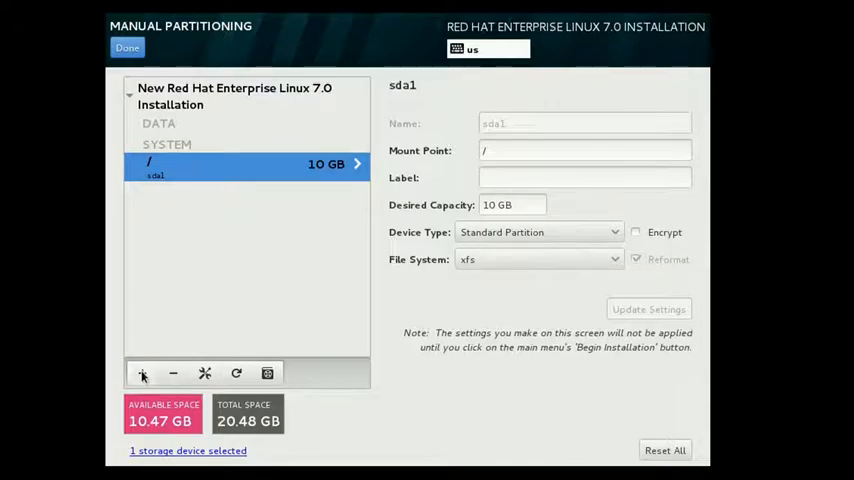
left_click(142, 372)
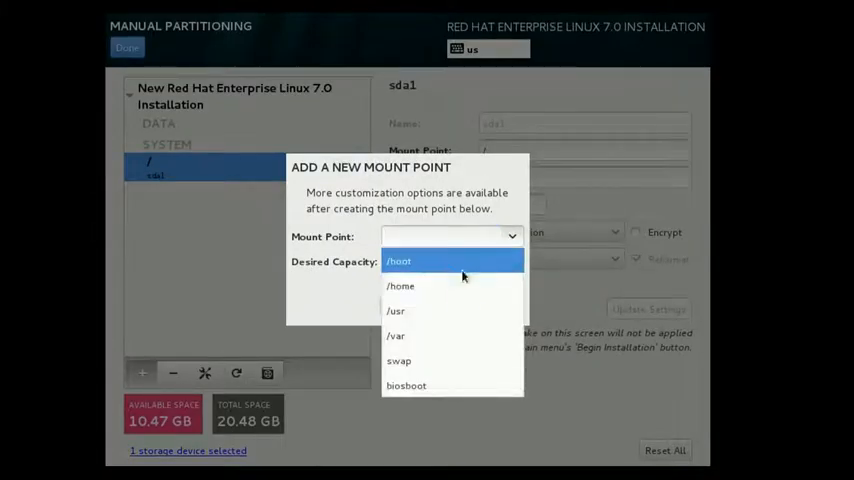
left_click(398, 260)
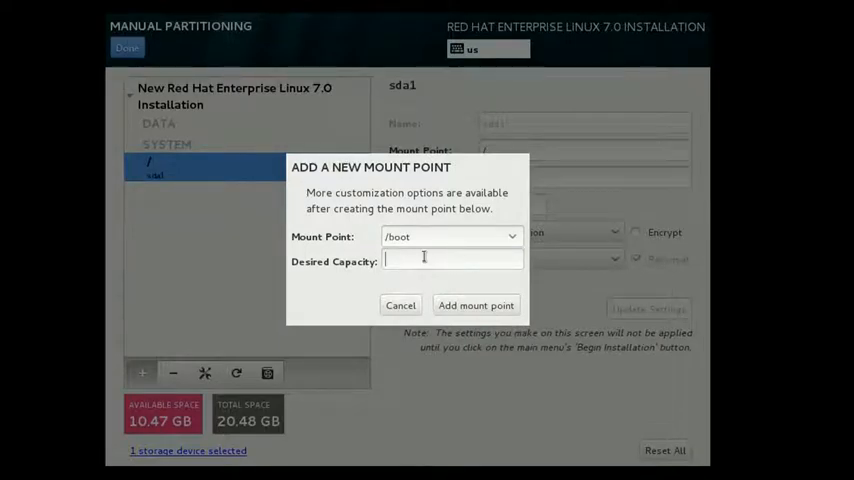
type("1000")
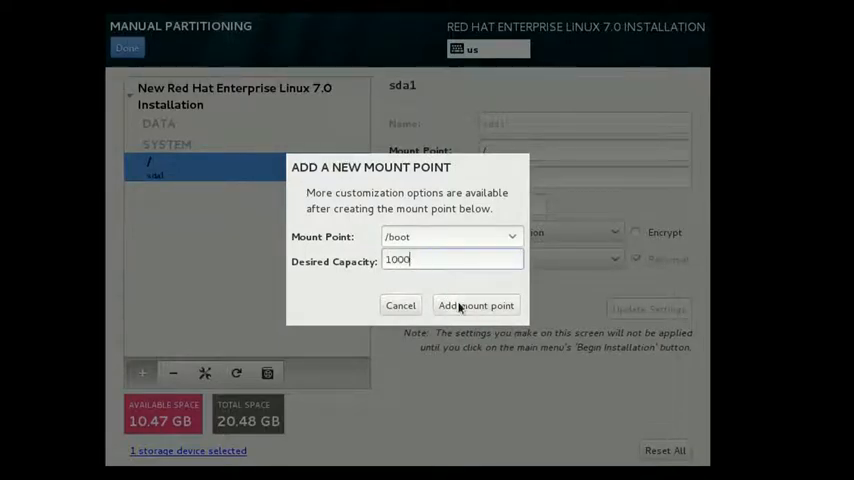
left_click(476, 304)
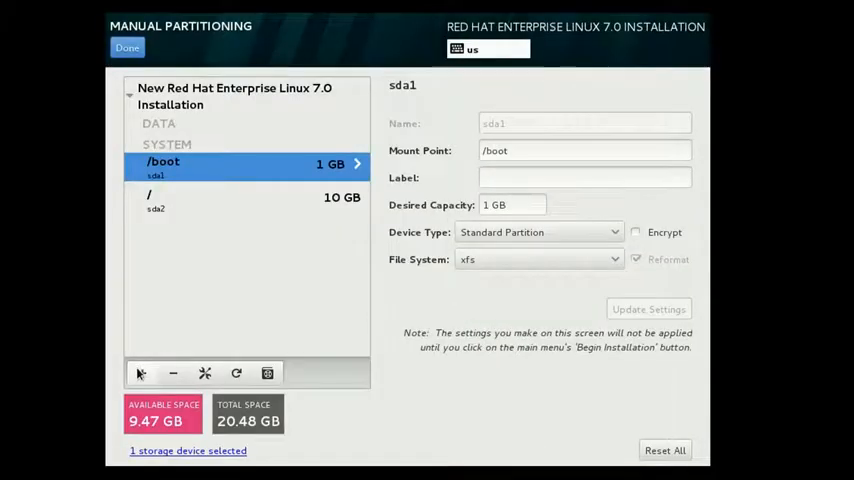
Add the /home partition at 6.5 GB and swap at 1.5 GB.
left_click(140, 372)
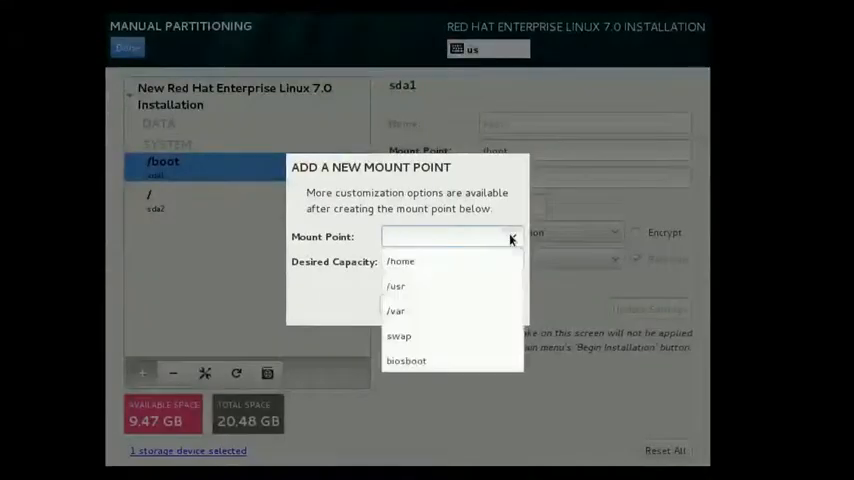
left_click(400, 260)
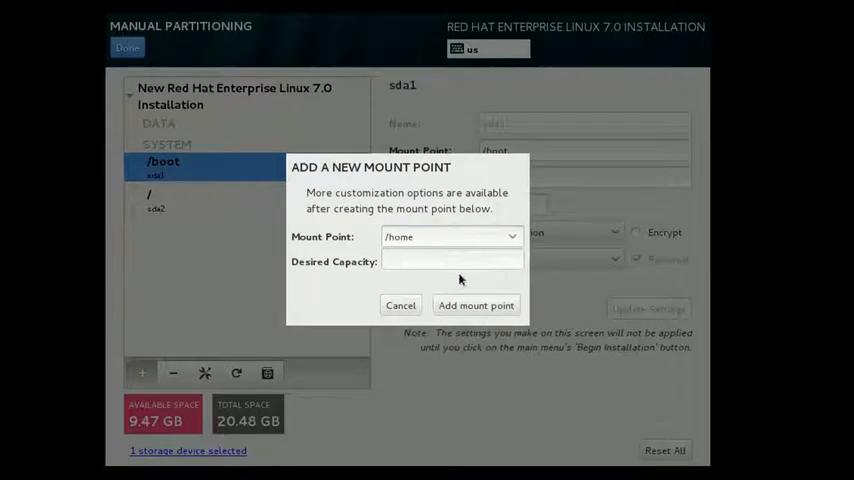
type("6500")
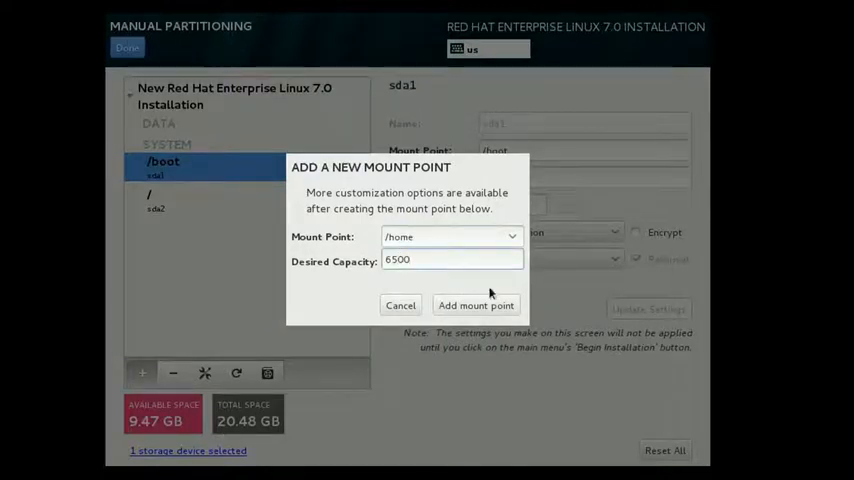
left_click(476, 304)
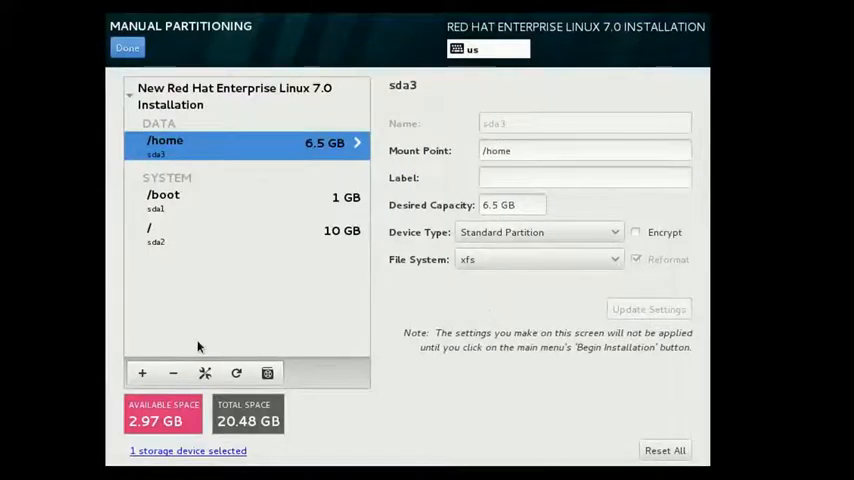
mouse_move(142, 372)
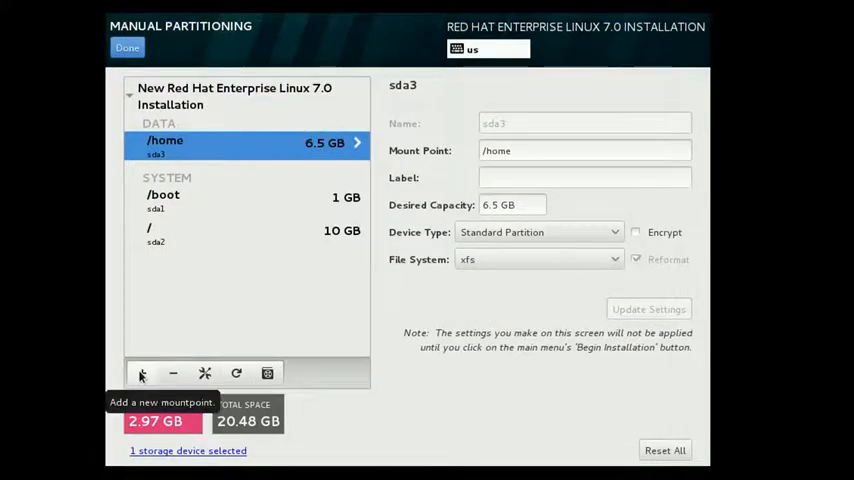
left_click(142, 372)
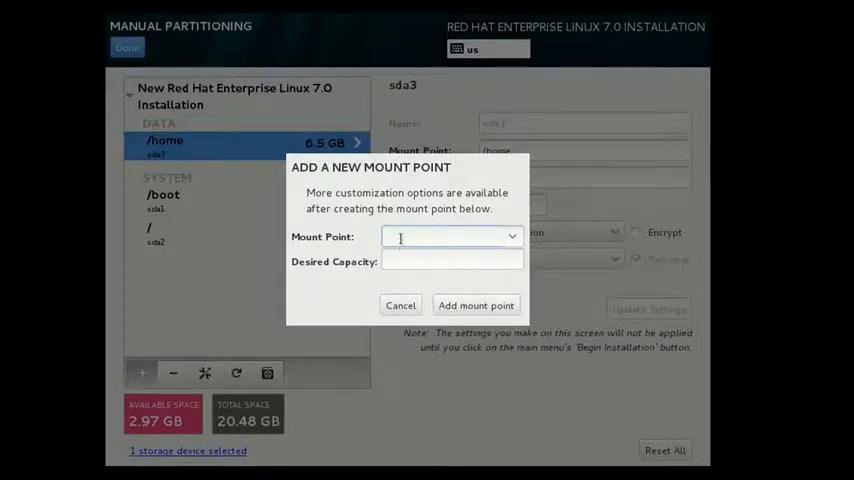
left_click(512, 236)
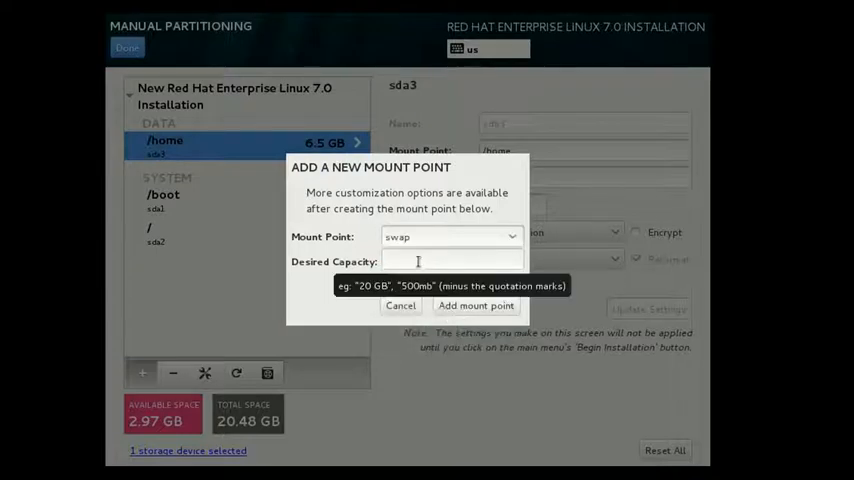
type("1500")
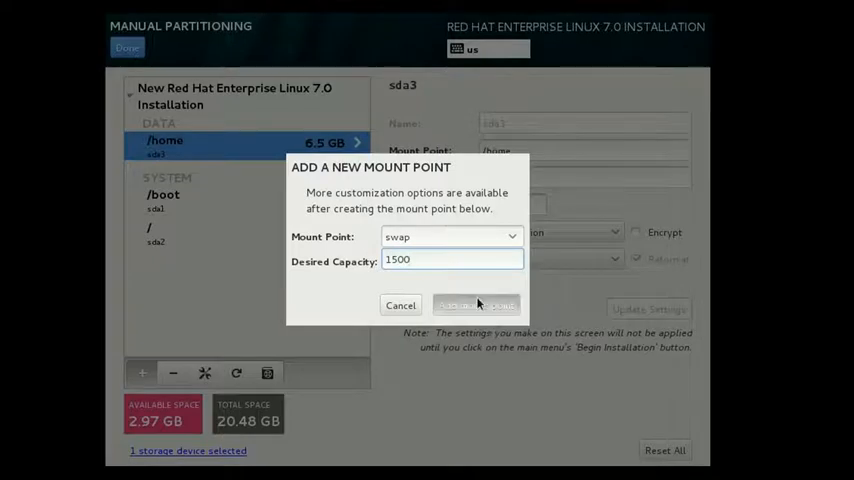
left_click(476, 304)
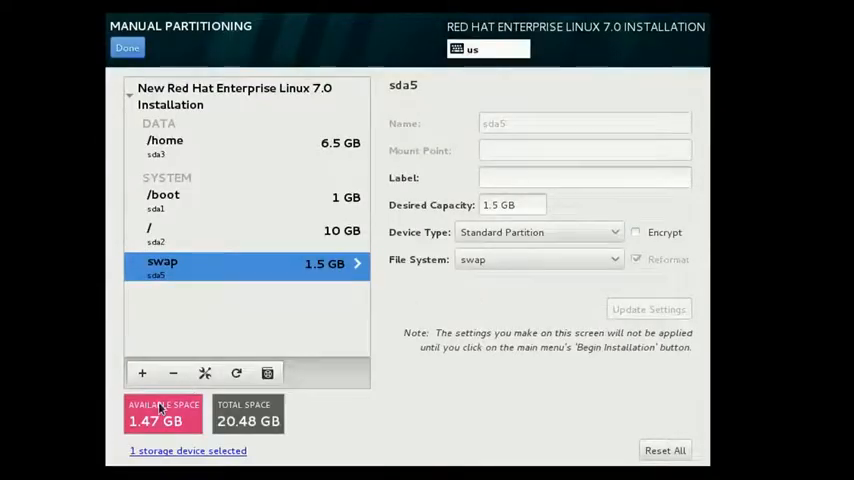
mouse_move(136, 422)
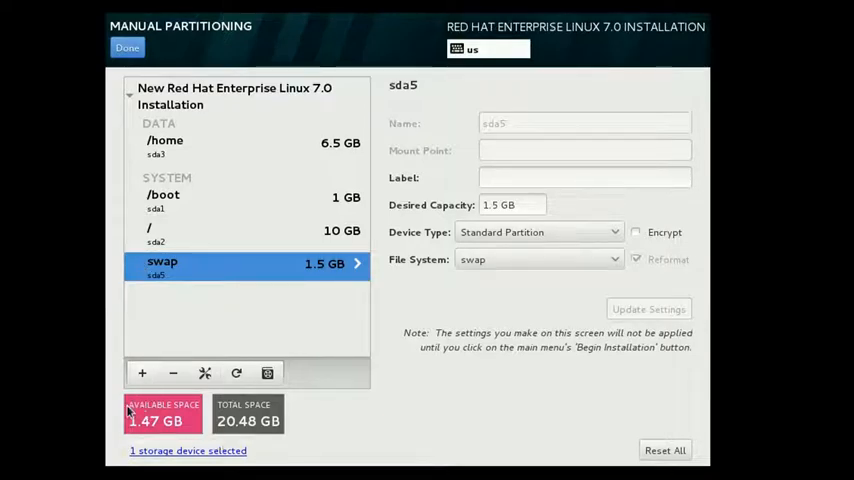
Finish partitioning and accept the disk changes in the Summary of Changes dialog.
left_click(128, 48)
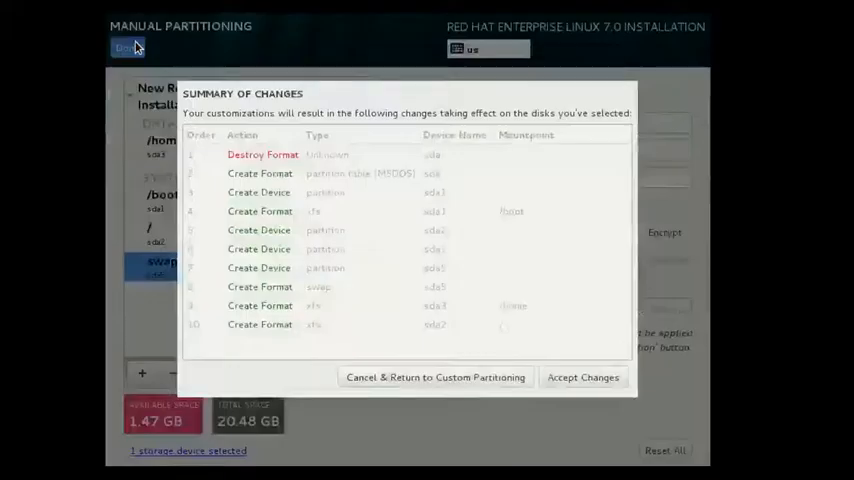
left_click(584, 376)
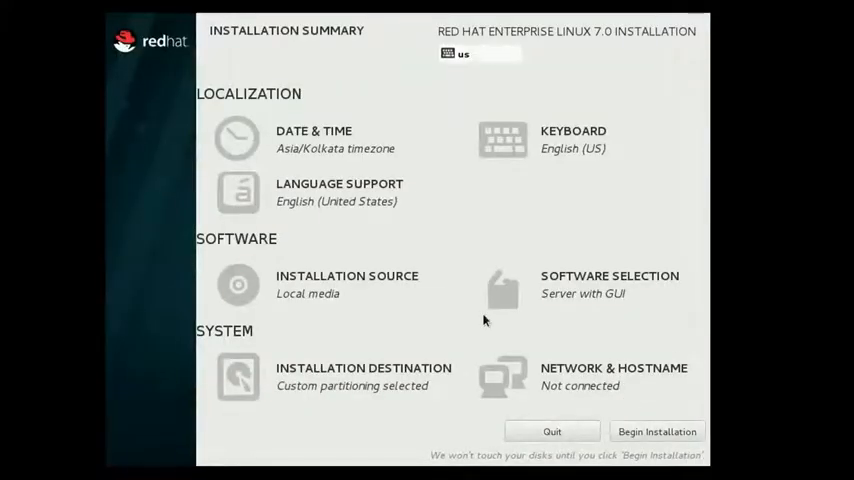
mouse_move(312, 326)
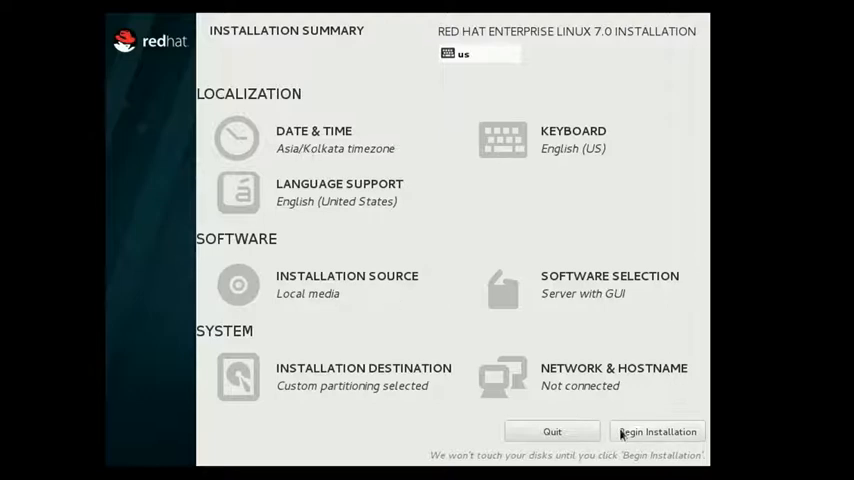
Begin installation, then set and confirm the root password in the Root Password screen.
left_click(656, 432)
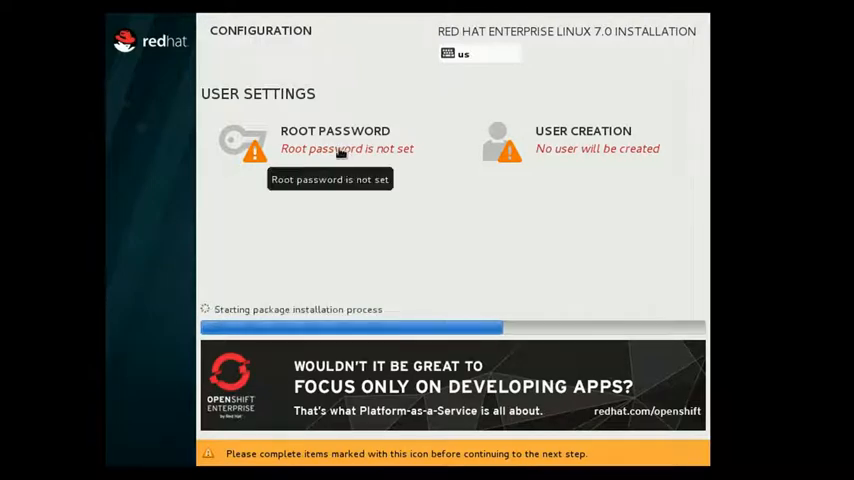
mouse_move(600, 138)
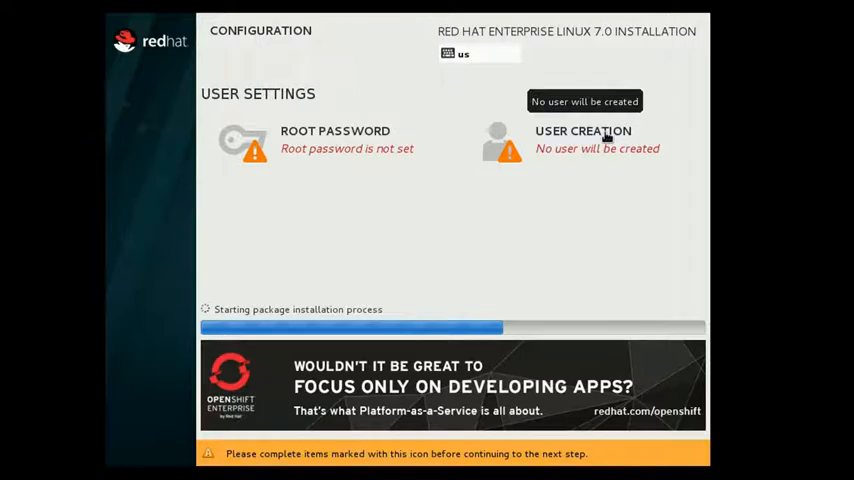
mouse_move(312, 152)
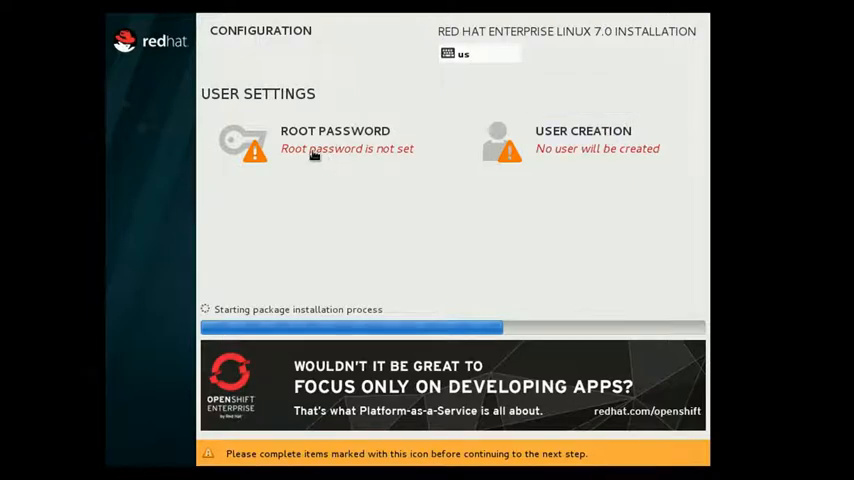
left_click(336, 140)
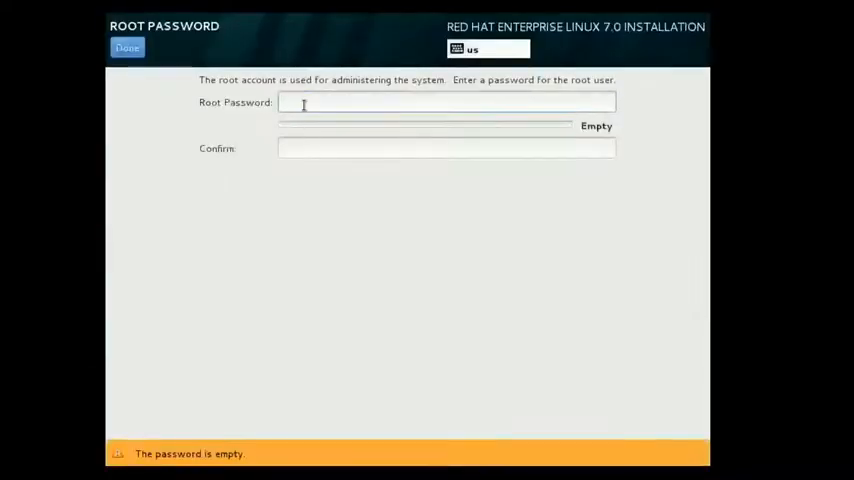
left_click(446, 102)
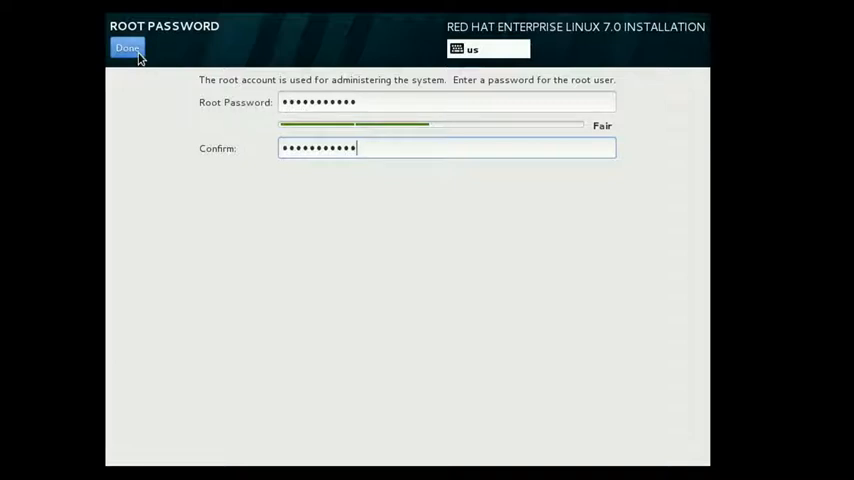
left_click(128, 48)
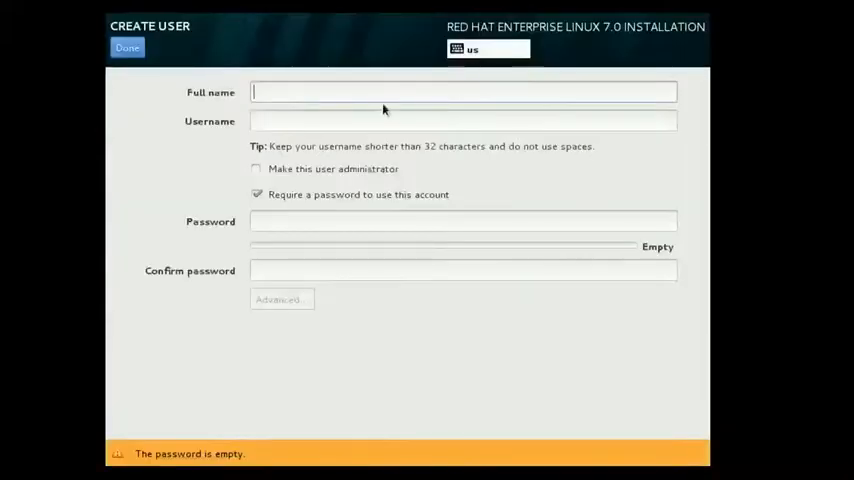
Enter the user name 'Viv' in the user creation form.
type("Viv")
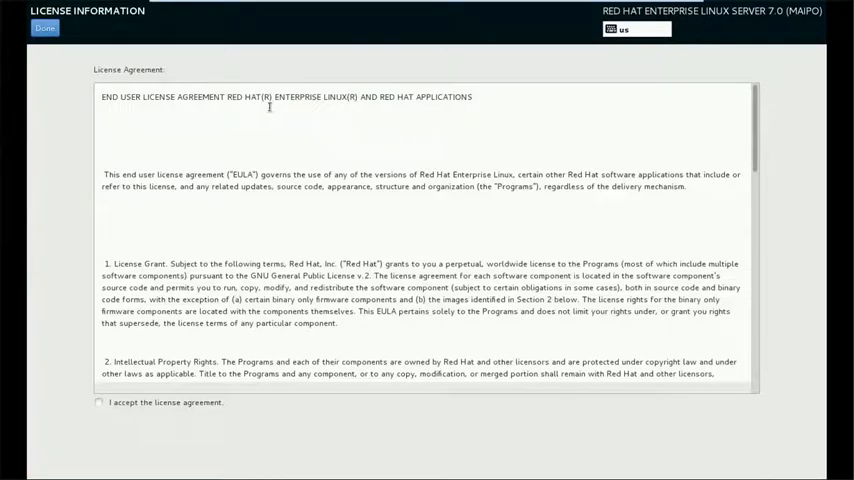
Accept the license agreement and finish the initial setup configuration.
left_click(100, 402)
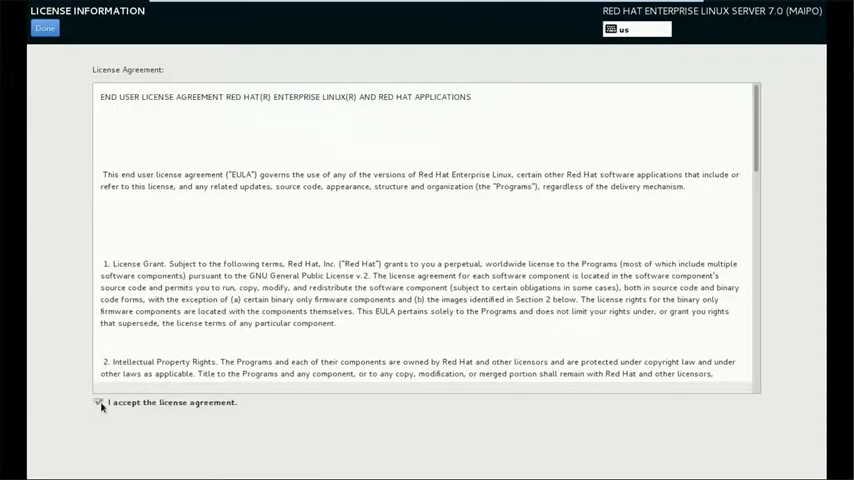
left_click(44, 28)
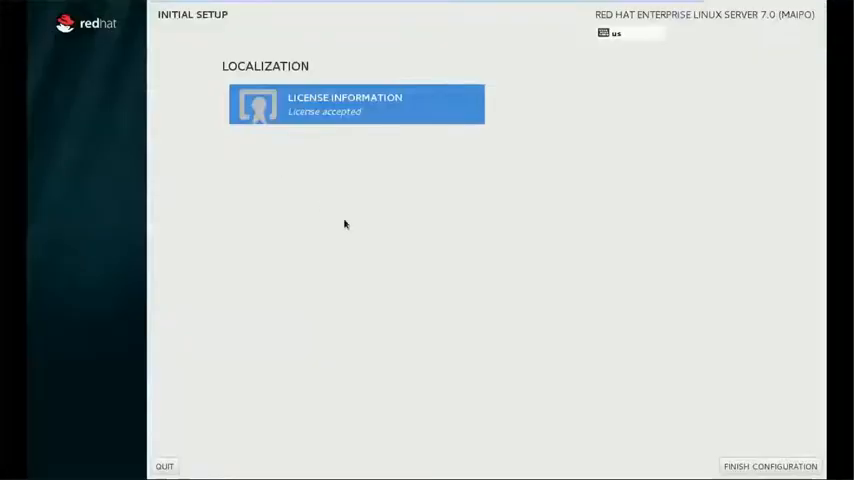
left_click(770, 466)
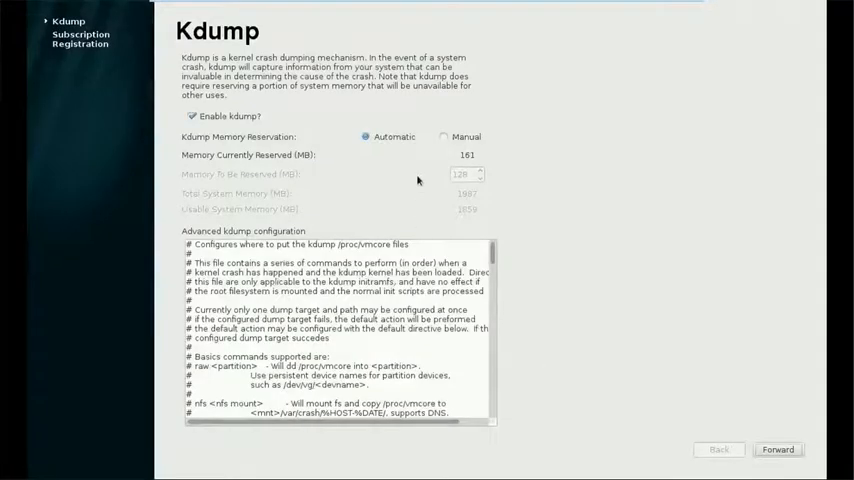
Skip Kdump and choose to register the system later, finishing firstboot setup.
left_click(776, 448)
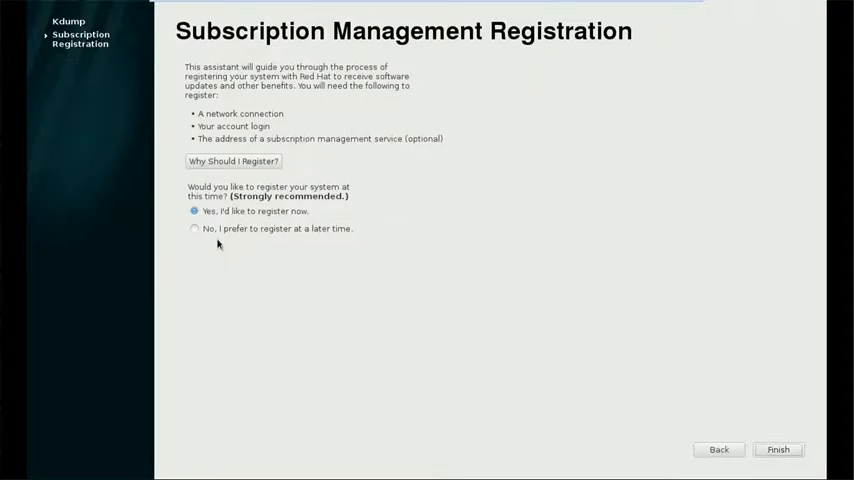
left_click(194, 228)
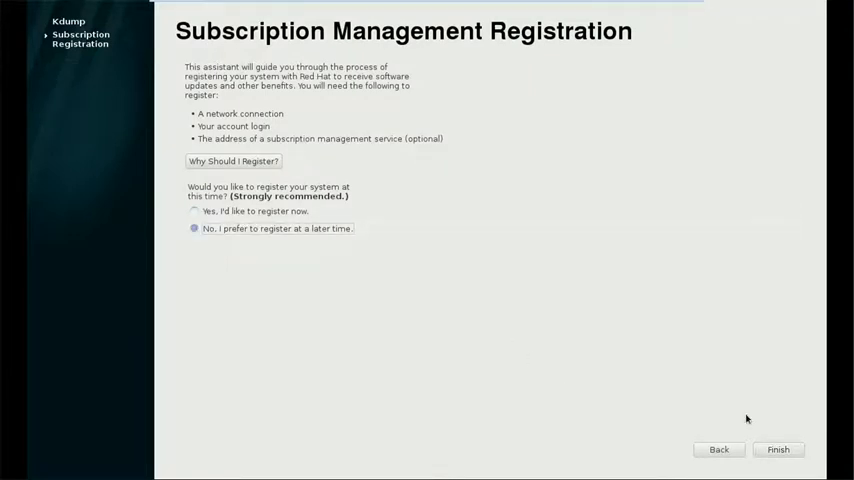
left_click(778, 448)
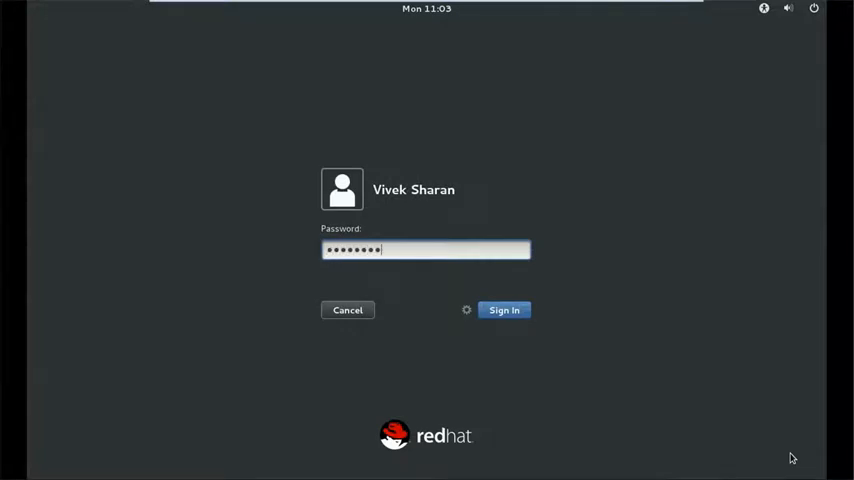
Sign in on the login screen to reach the GNOME desktop.
left_click(504, 308)
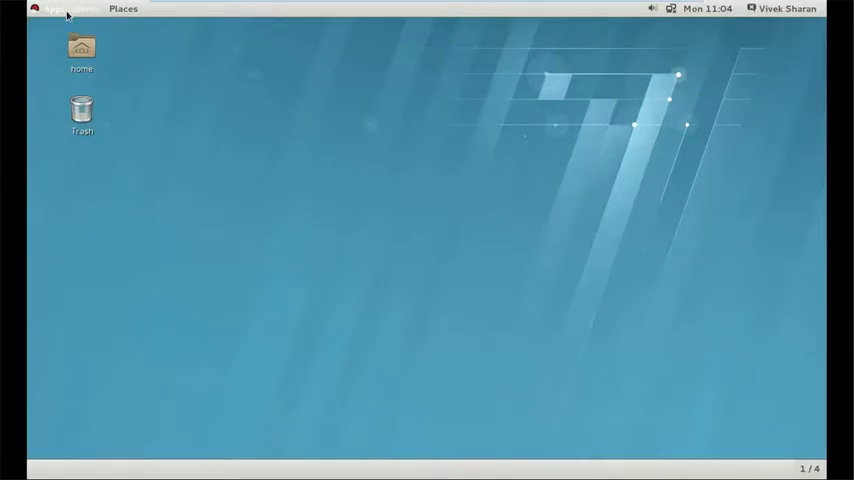
Finish GNOME first-run setup with English (United States) and English (US) input, then close GNOME Help.
left_click(72, 8)
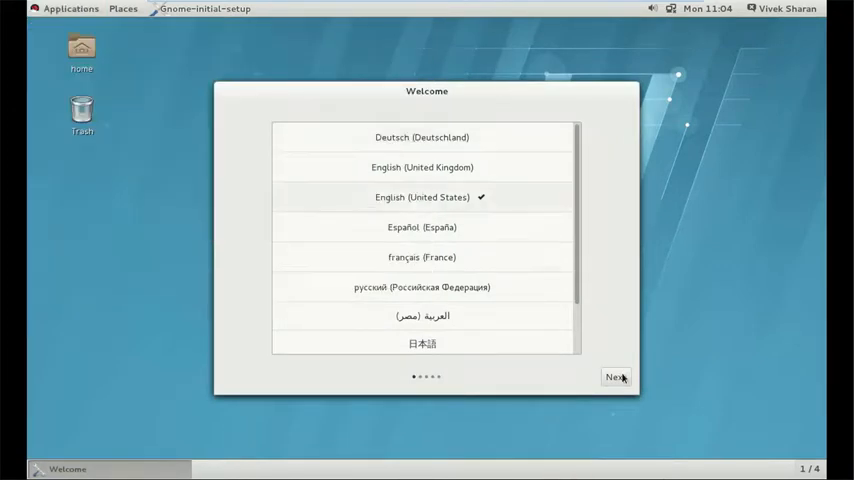
left_click(616, 376)
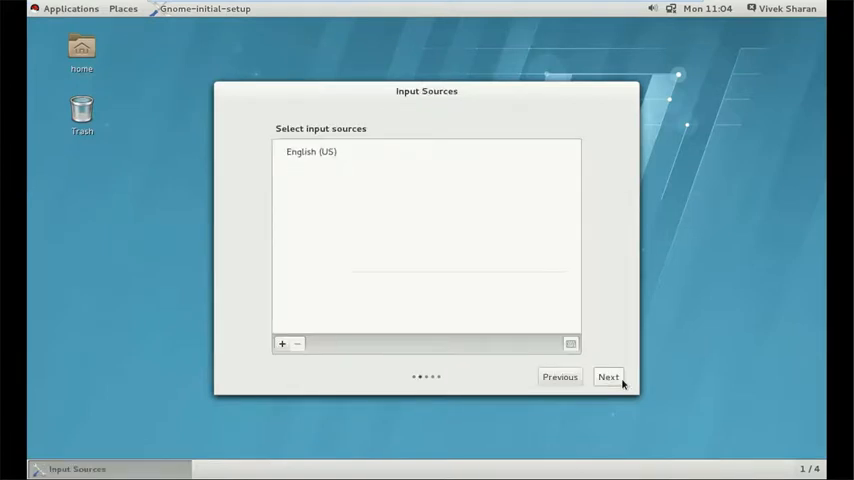
left_click(608, 376)
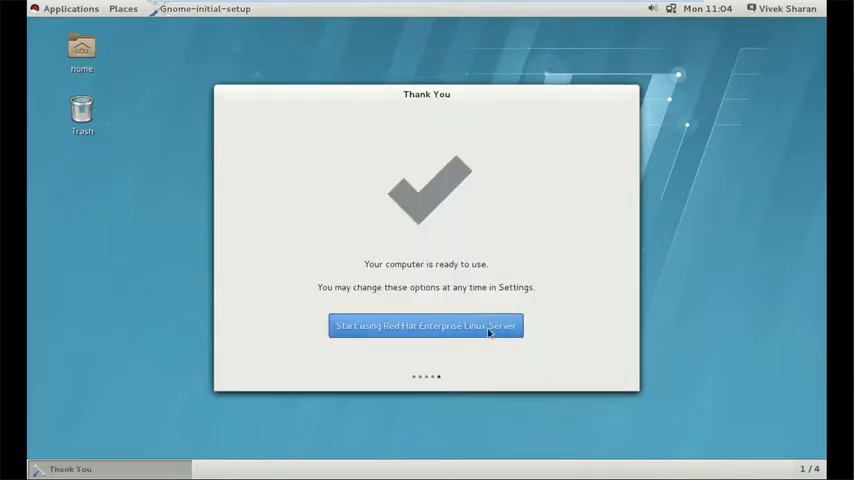
left_click(424, 324)
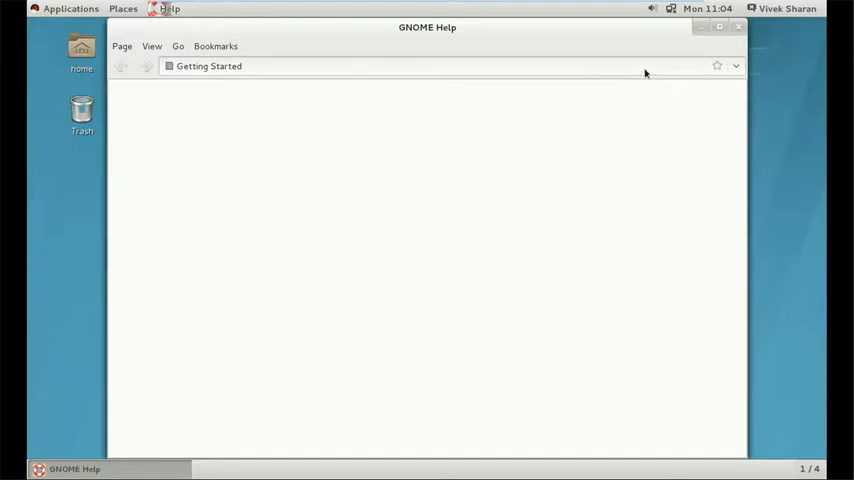
left_click(738, 28)
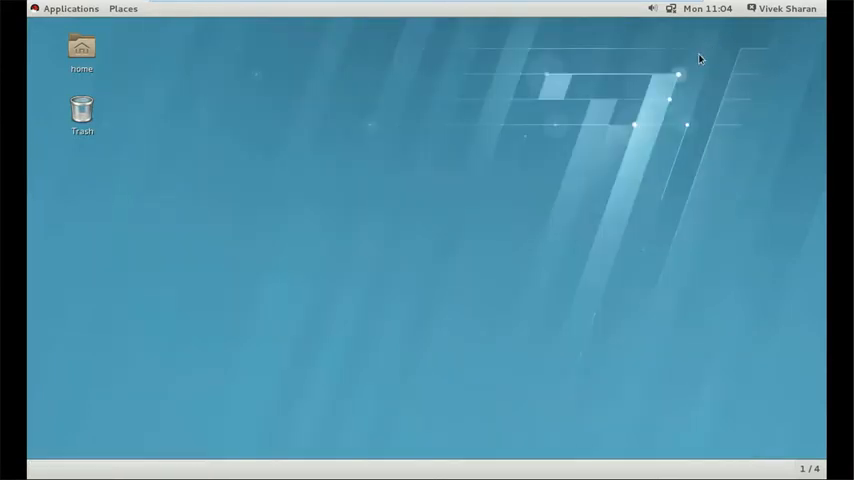